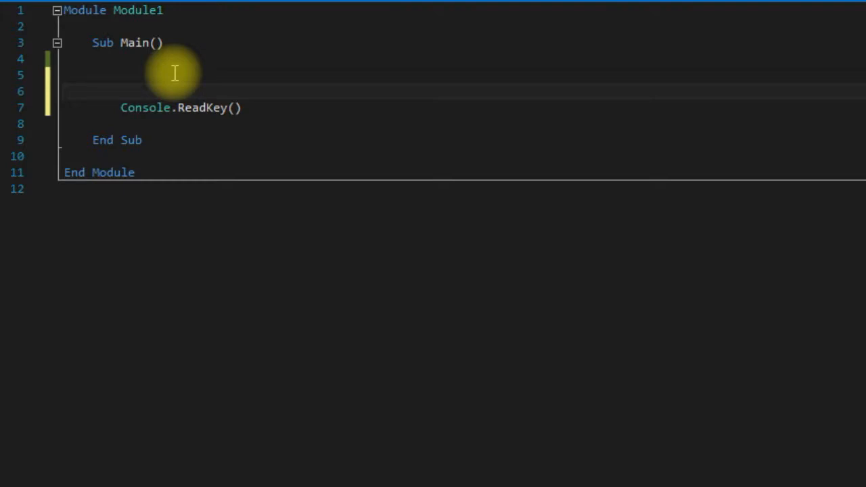
{"action": "mouse_move", "coordinate": [331, 180]}
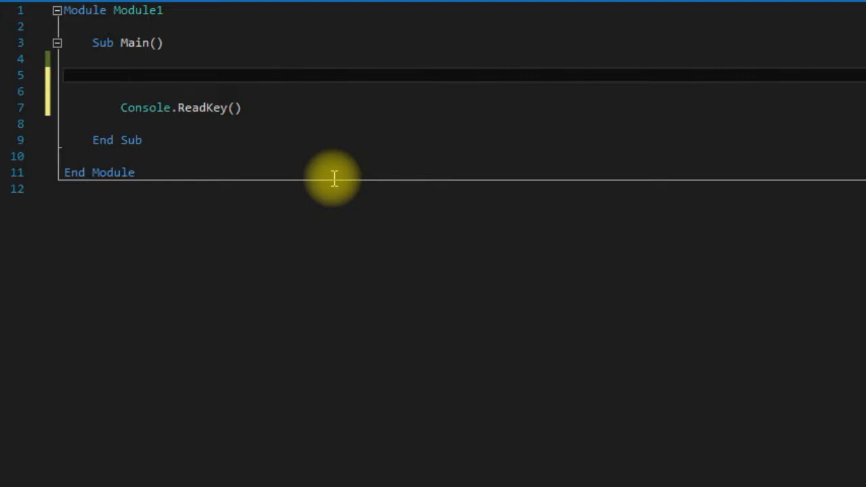
- Declare something As String with the value "The great awesome"
{"action": "type", "text": "Dim"}
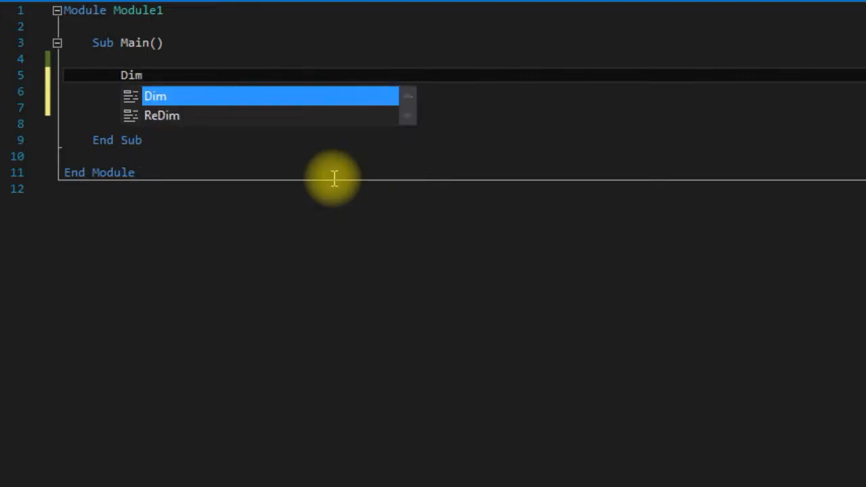
{"action": "type", "text": "som"}
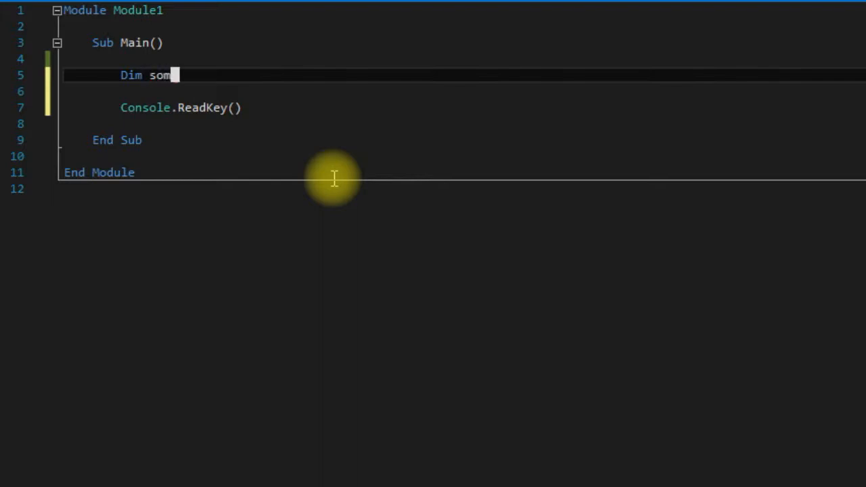
{"action": "type", "text": "ething"}
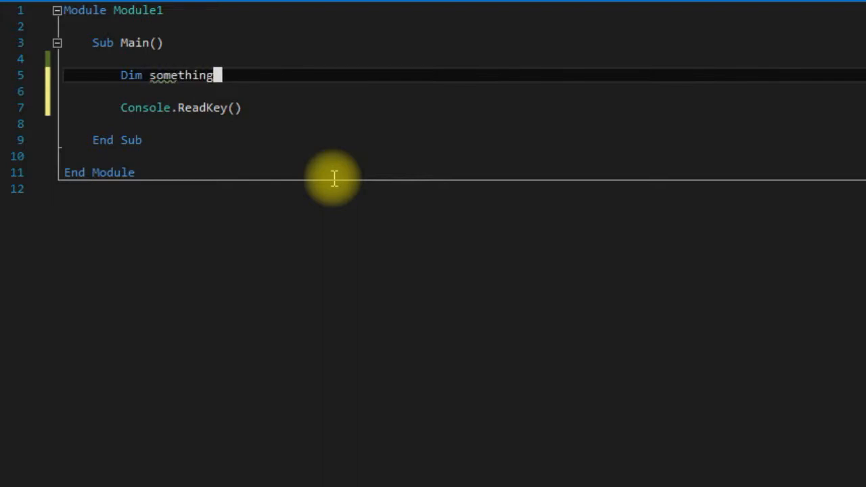
{"action": "type", "text": "A"}
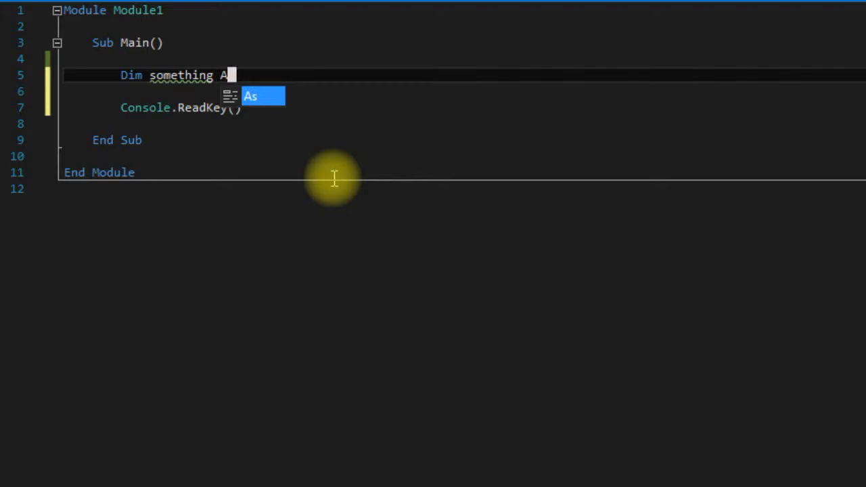
{"action": "type", "text": "String"}
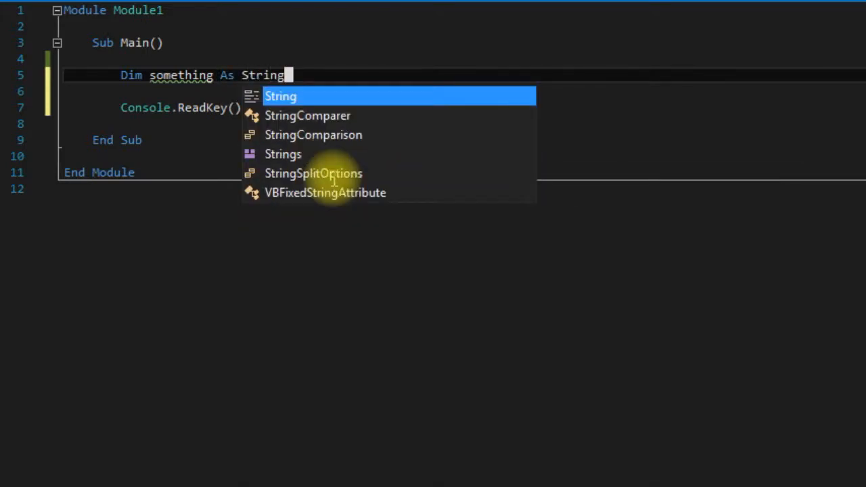
{"action": "type", "text": "="}
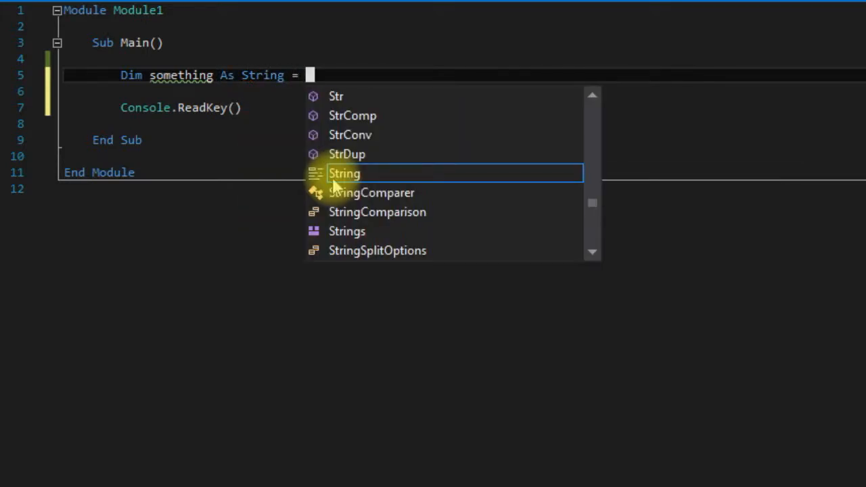
{"action": "mouse_move", "coordinate": [344, 173]}
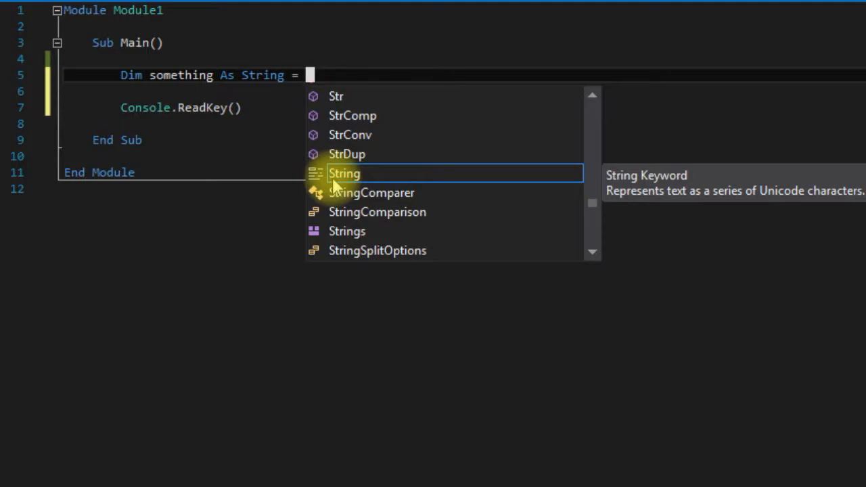
{"action": "type", "text": "\"\""}
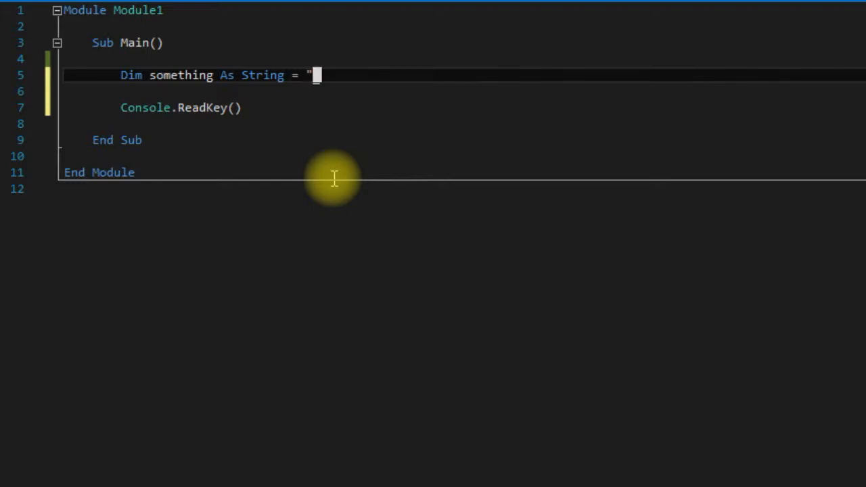
{"action": "type", "text": "The"}
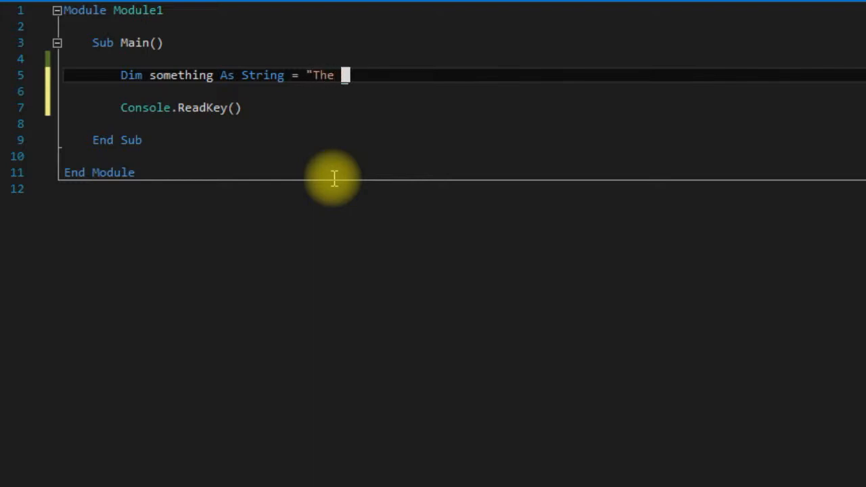
{"action": "type", "text": "great"}
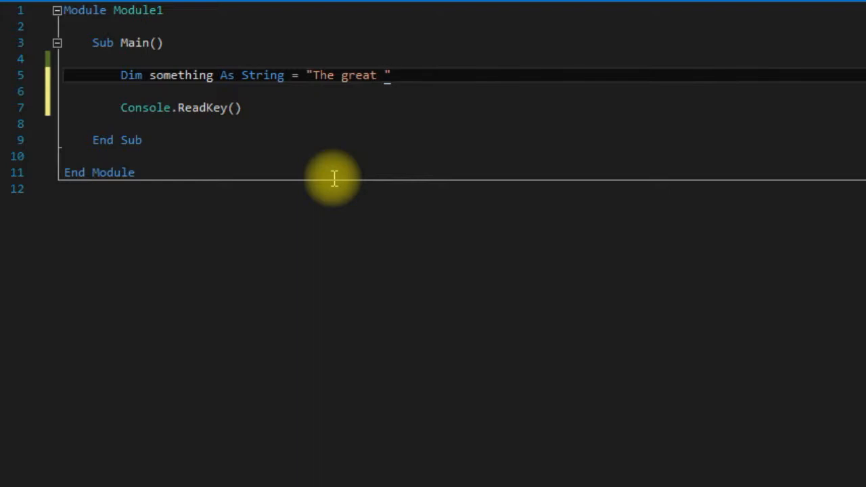
{"action": "type", "text": "awesome"}
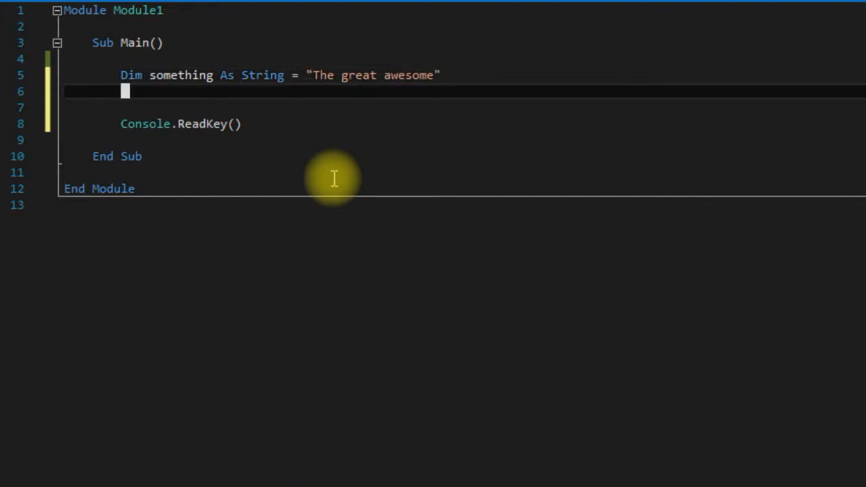
- Declare another As String = " guy." and an uninitialized thing As String
{"action": "type", "text": "Dim an"}
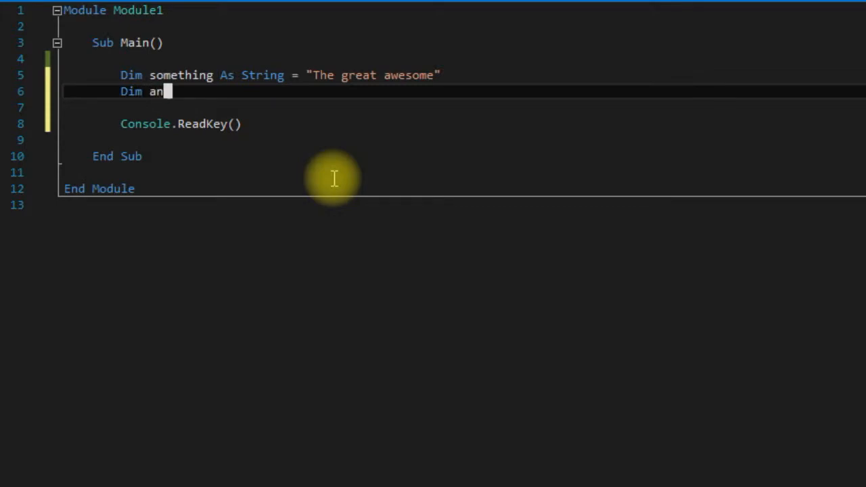
{"action": "type", "text": "other As"}
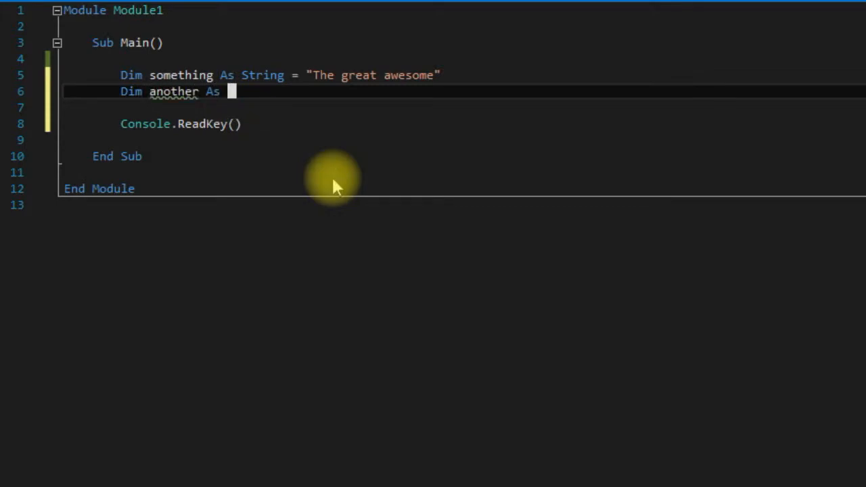
{"action": "type", "text": "String"}
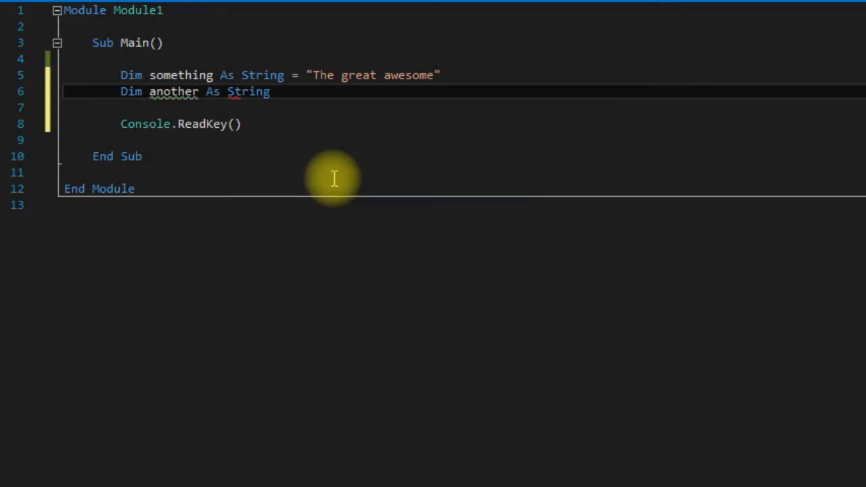
{"action": "type", "text": "= \" \""}
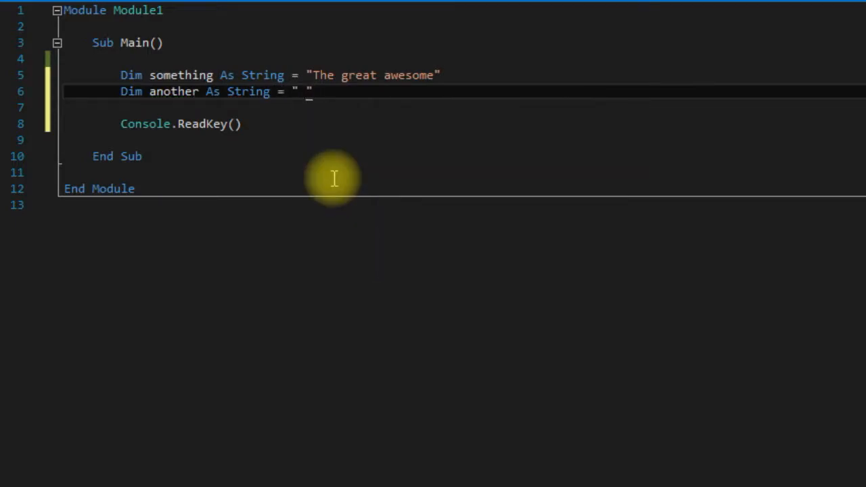
{"action": "type", "text": "guy."}
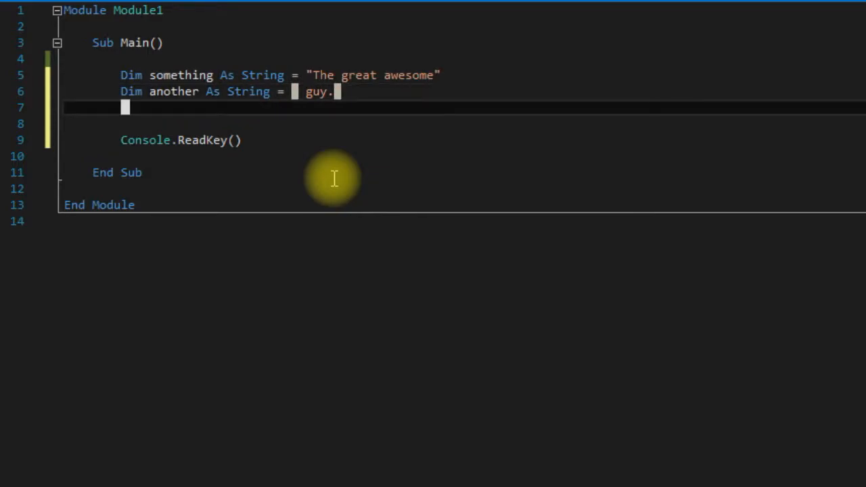
{"action": "type", "text": "Dim thing As"}
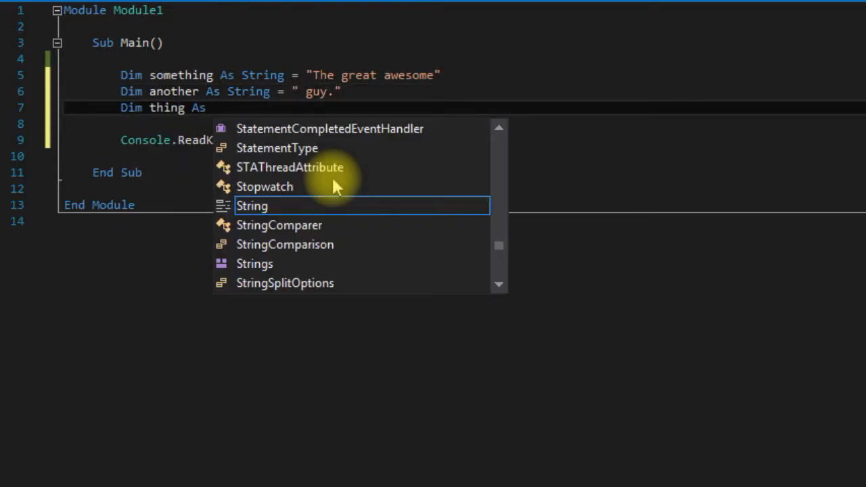
{"action": "type", "text": "String"}
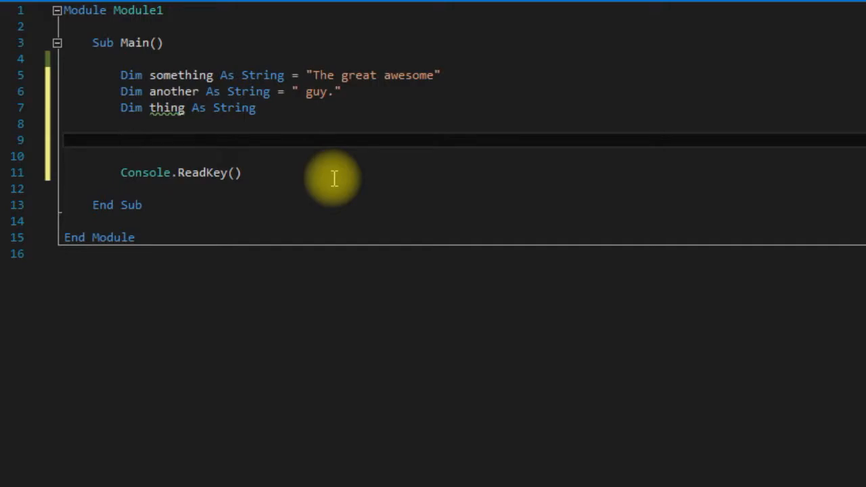
- Assign thing = something & another and begin Console.WriteLine(thing)
{"action": "type", "text": "thing"}
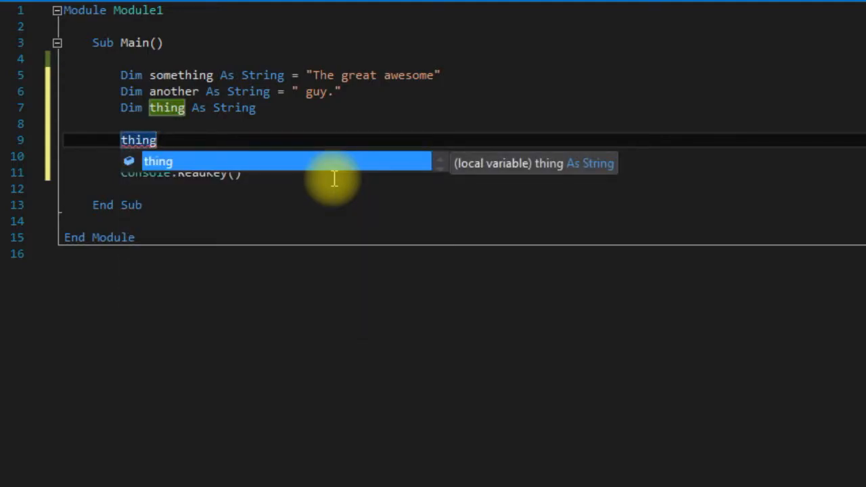
{"action": "type", "text": "="}
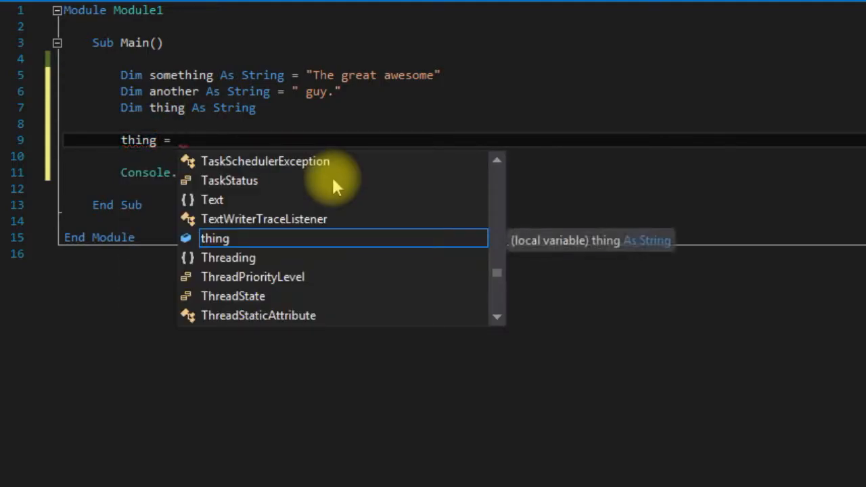
{"action": "type", "text": "something &"}
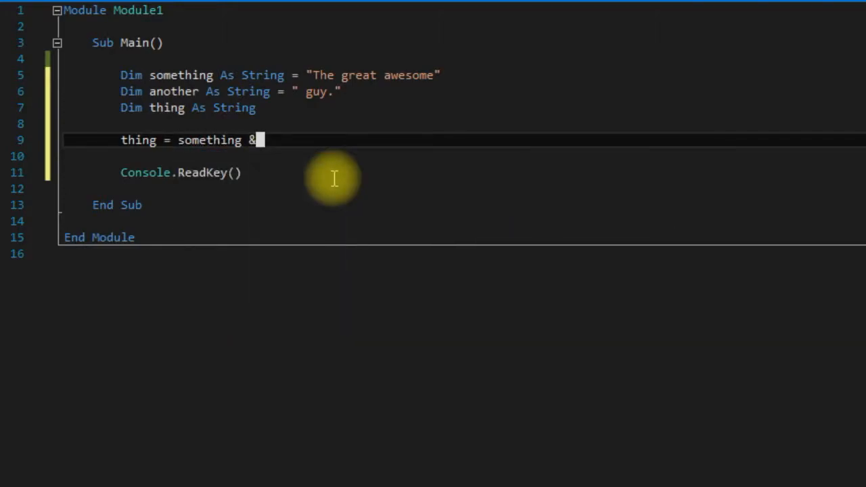
{"action": "type", "text": "another"}
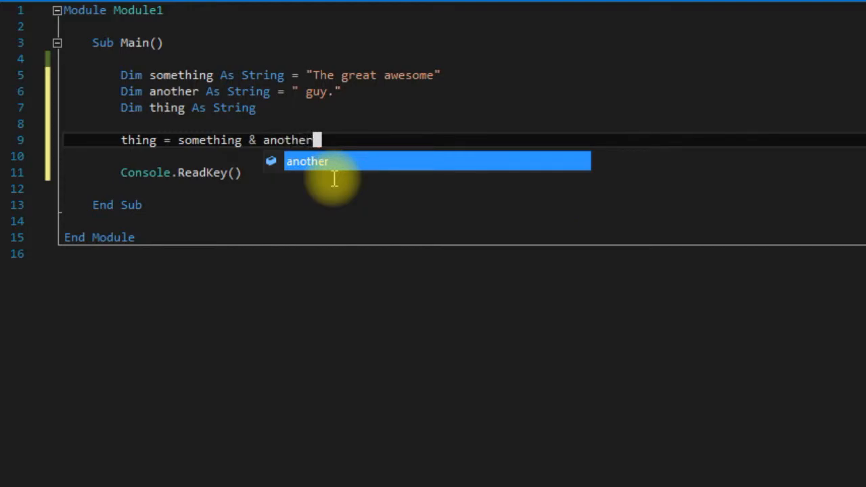
{"action": "key", "text": "enter"}
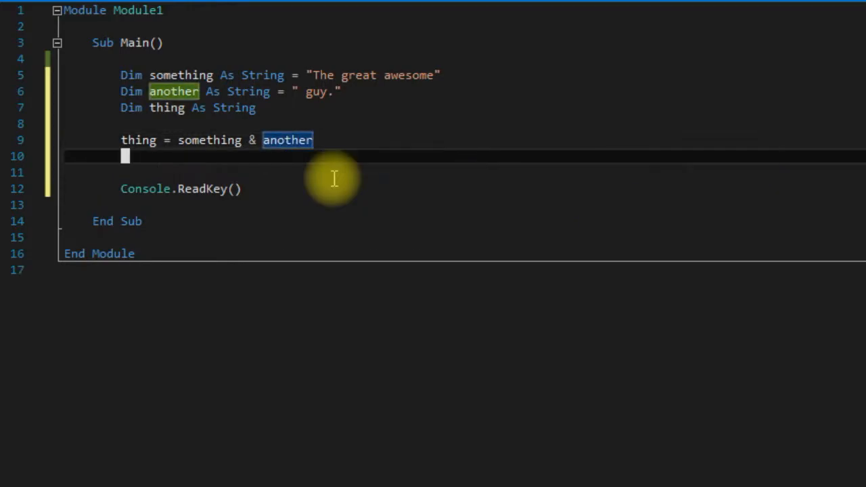
{"action": "type", "text": "Console.WriteLine("}
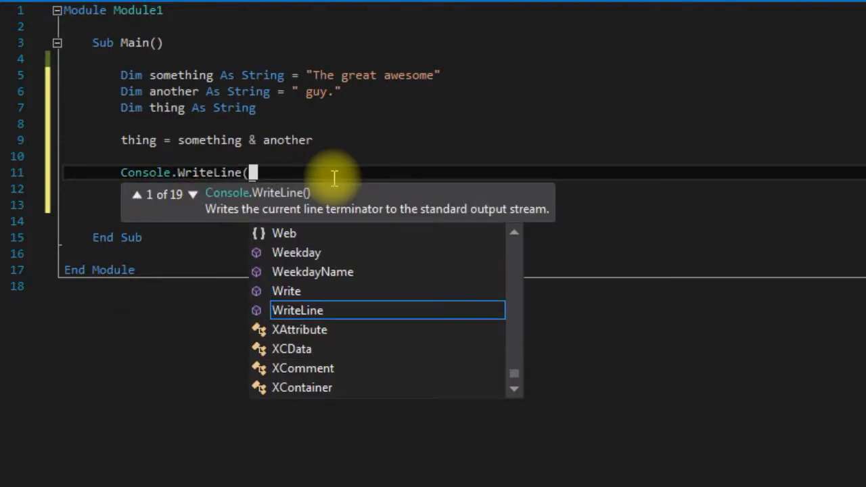
{"action": "type", "text": "thing"}
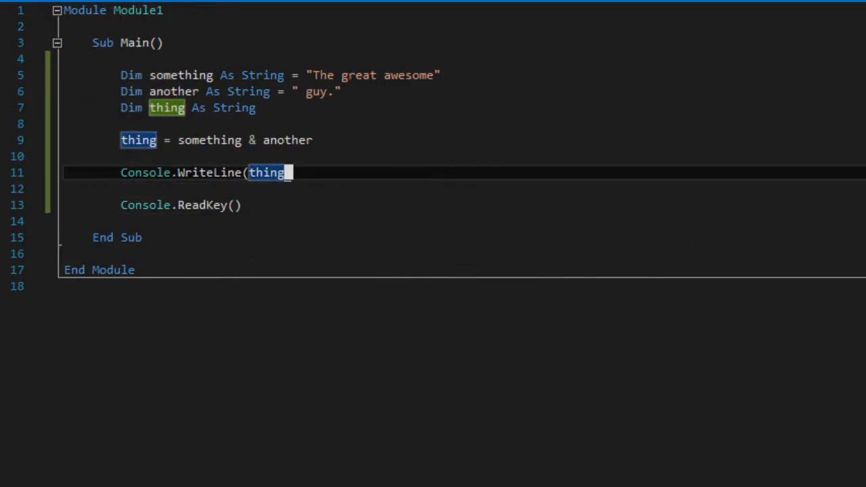
- Complete the WriteLine call and try joining the strings with + instead of &
{"action": "key", "text": "F5"}
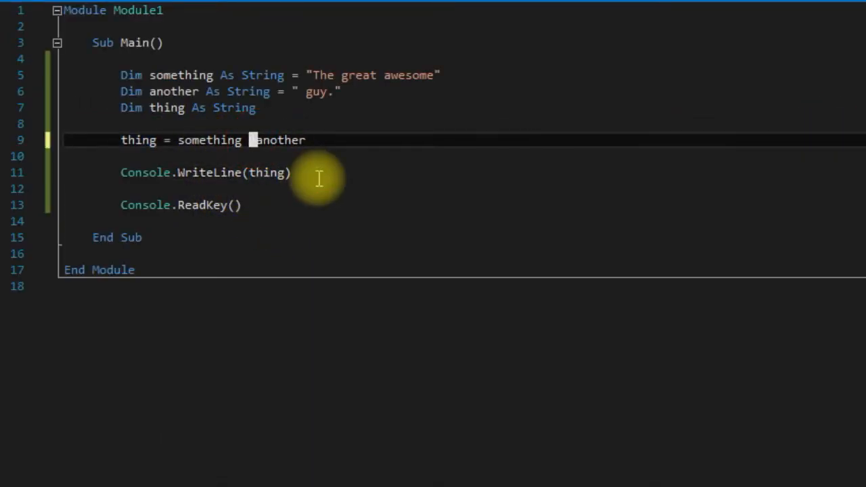
{"action": "type", "text": "+"}
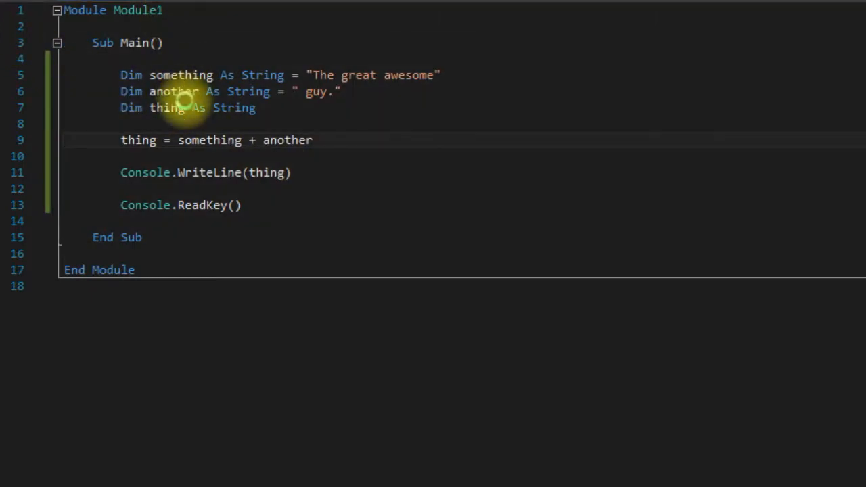
{"action": "key", "text": "F5"}
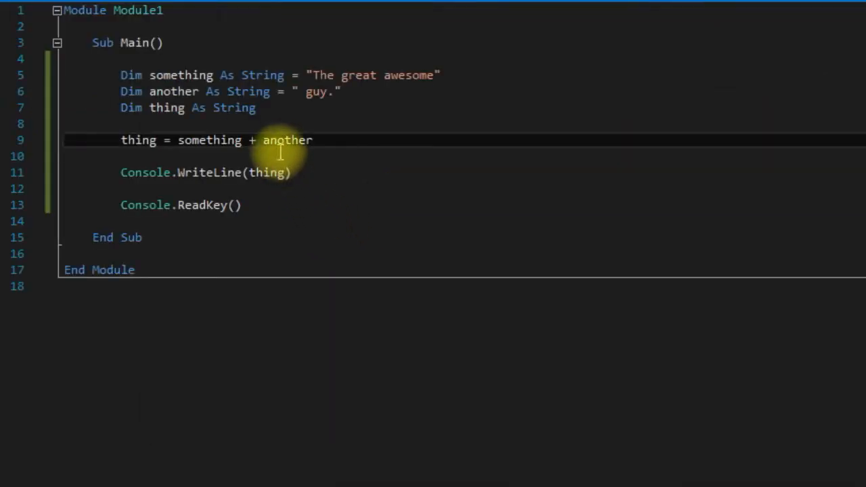
- Restore the & operator, then delete the thing declaration and joining lines
{"action": "key", "text": "Backspace"}
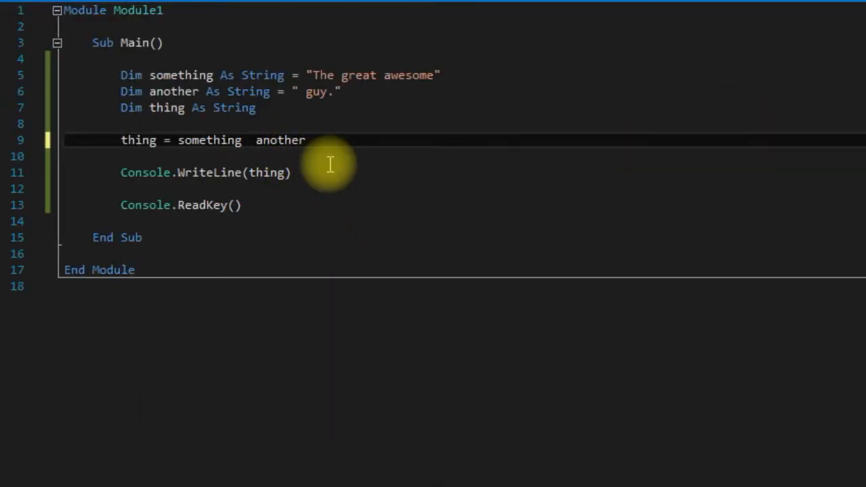
{"action": "type", "text": "&"}
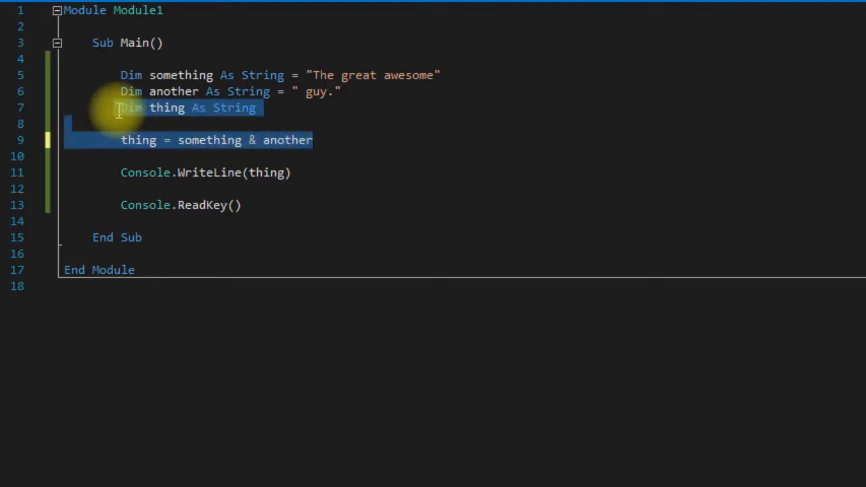
{"action": "left_click_drag", "start_coordinate": [120, 108], "coordinate": [120, 92]}
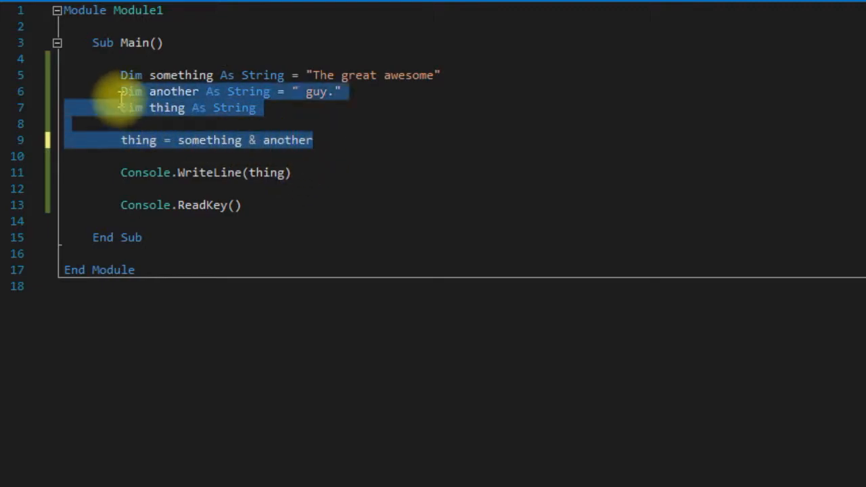
{"action": "mouse_move", "coordinate": [251, 140]}
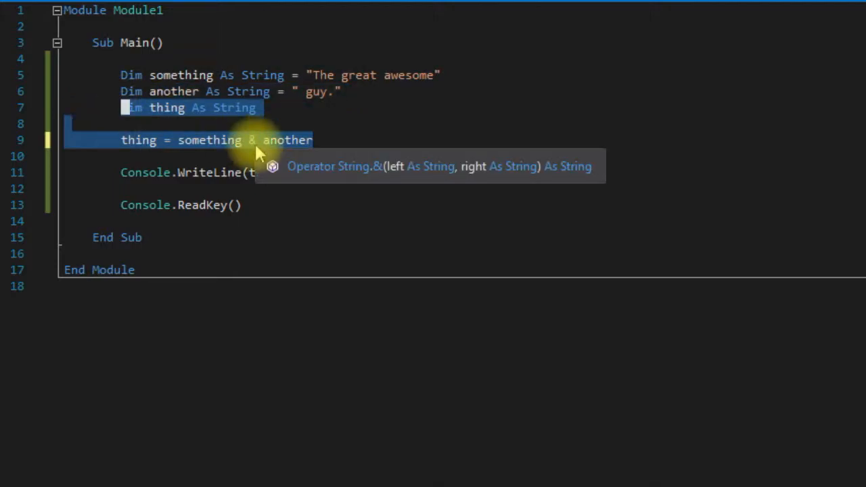
{"action": "key", "text": "Delete"}
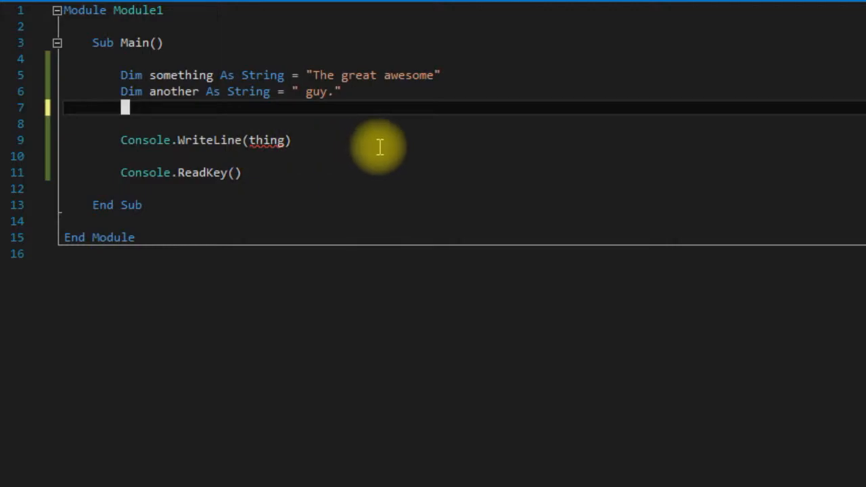
{"action": "mouse_move", "coordinate": [381, 140]}
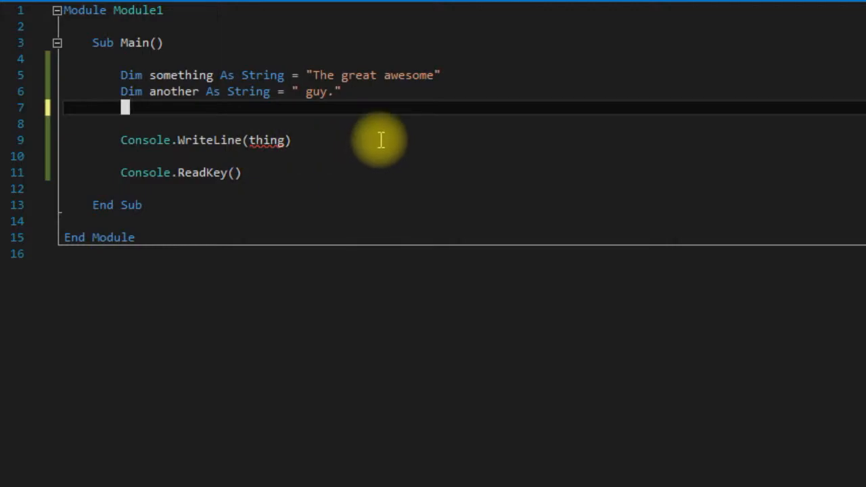
- Redeclare thing As String and assign it something.Substring(4, 5)
{"action": "type", "text": "Dim thing As String"}
{"action": "type", "text": "thing = something & another"}
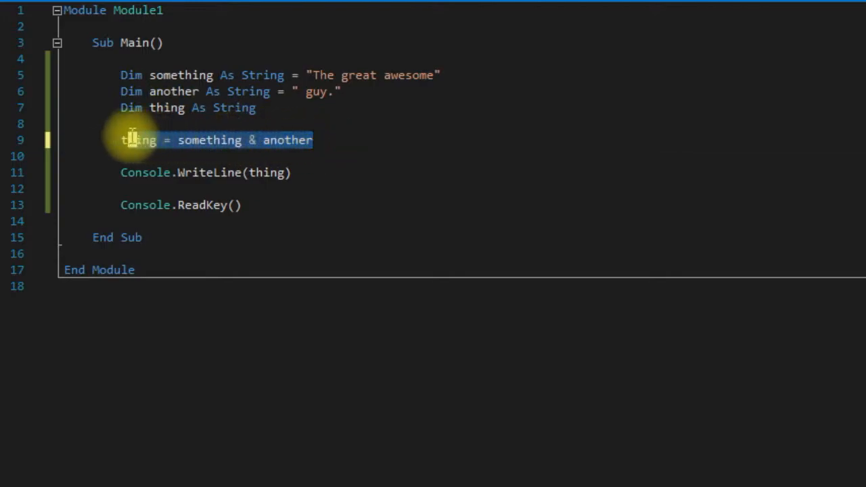
{"action": "key", "text": "Delete"}
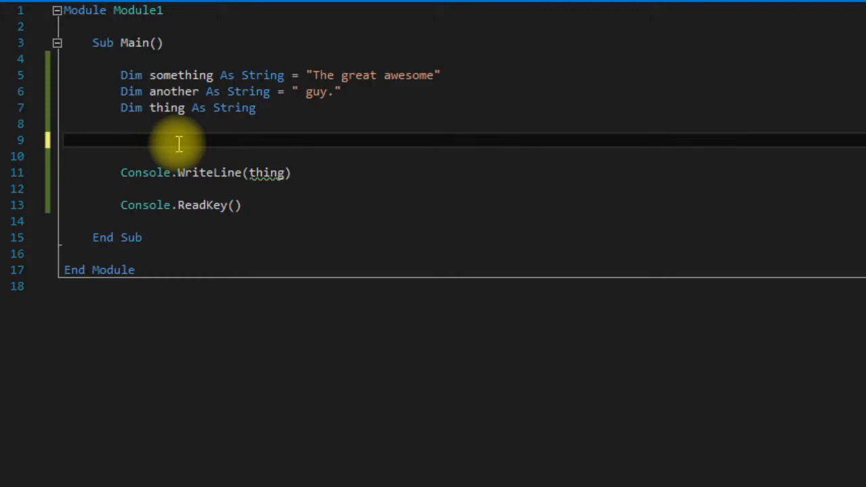
{"action": "type", "text": "thing"}
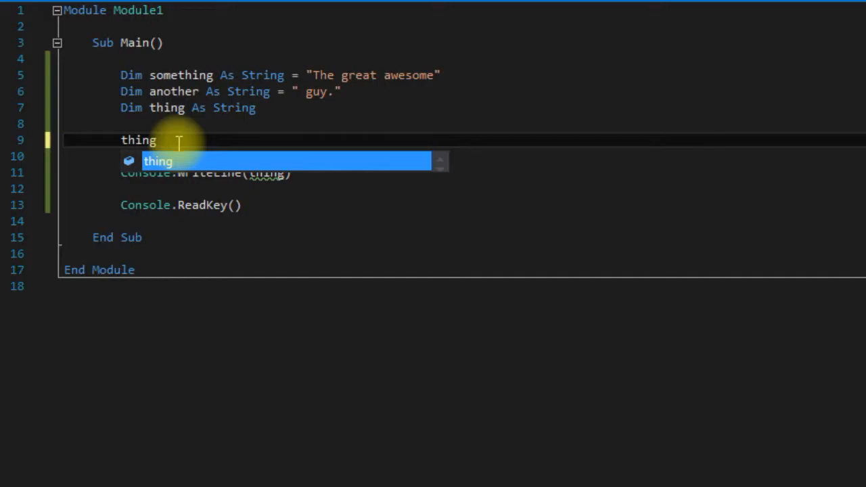
{"action": "type", "text": "= t"}
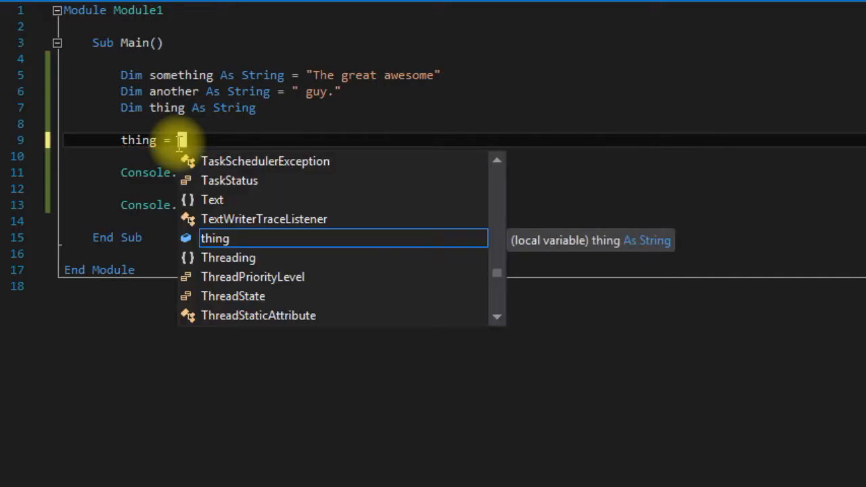
{"action": "type", "text": "something.Substring("}
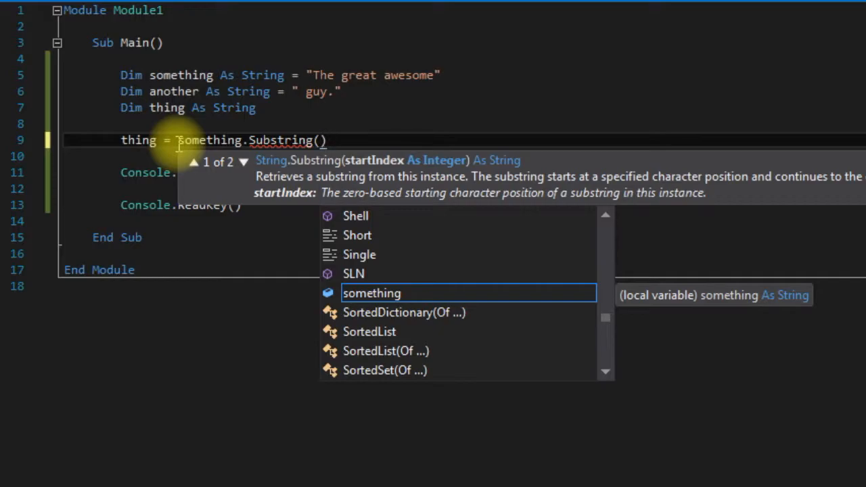
{"action": "type", "text": "4"}
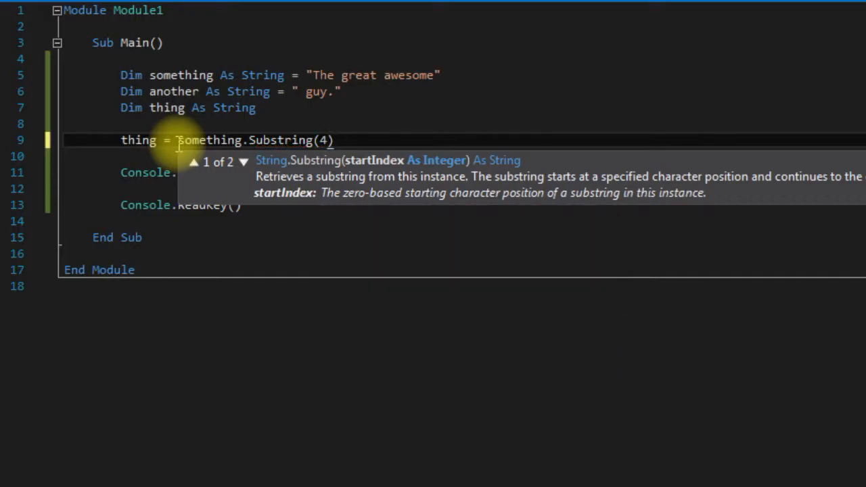
{"action": "type", "text": ","}
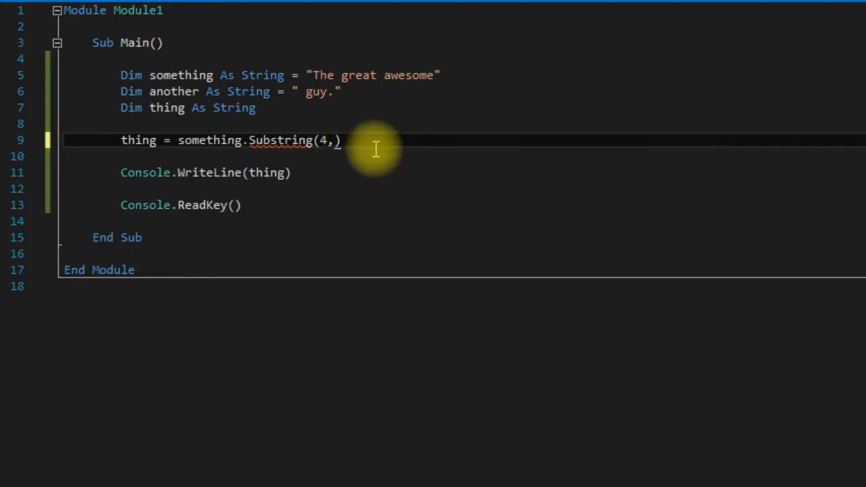
{"action": "type", "text": "5"}
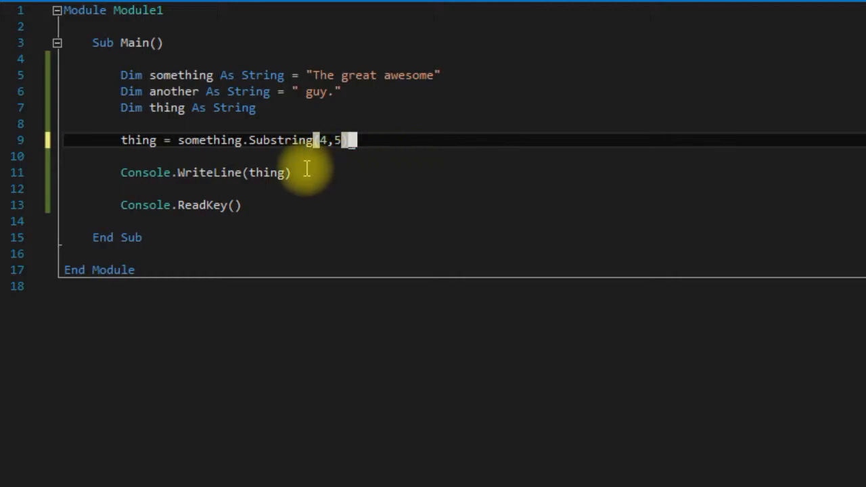
{"action": "type", "text": "\" \""}
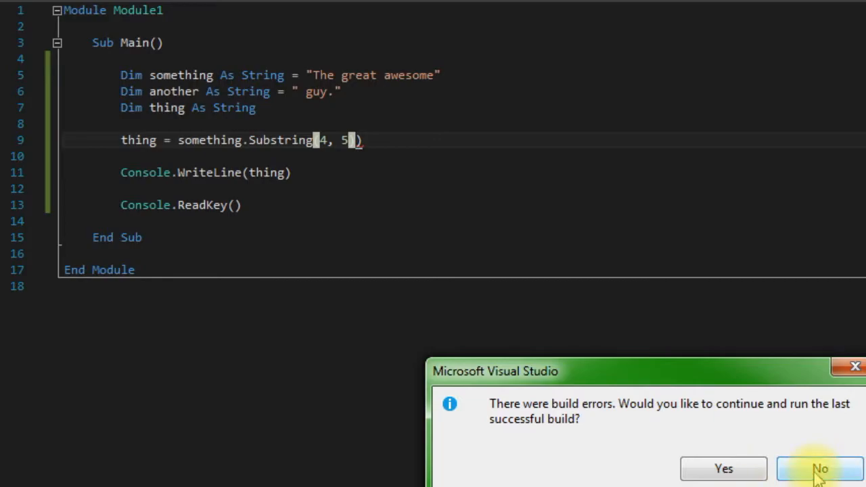
- Decline the build-errors prompt and add the missing closing parenthesis to Substring(4, 5)
{"action": "left_click", "coordinate": [820, 469]}
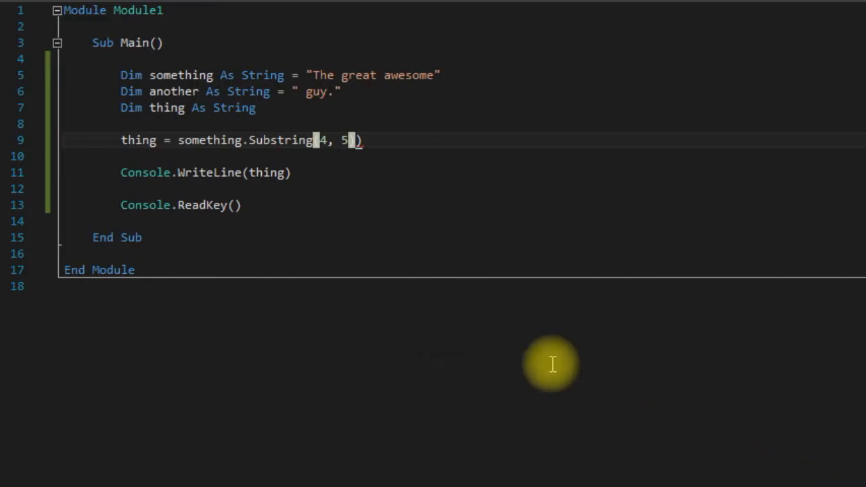
{"action": "type", "text": ")"}
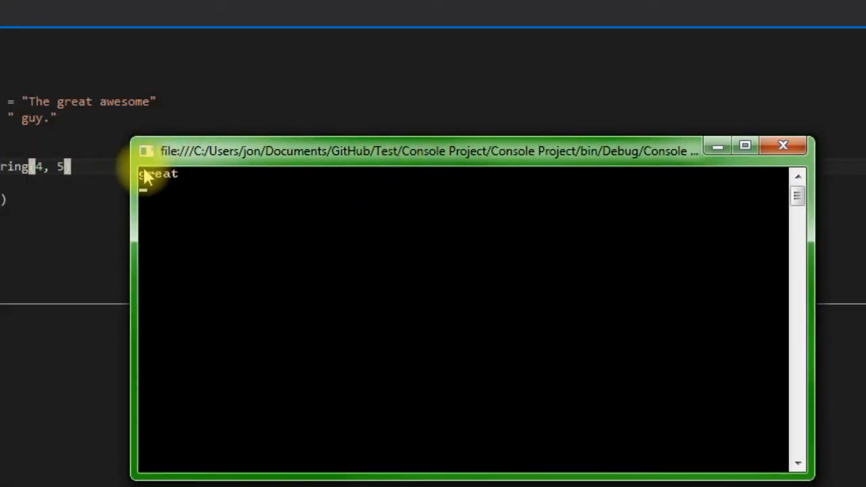
{"action": "mouse_move", "coordinate": [206, 264]}
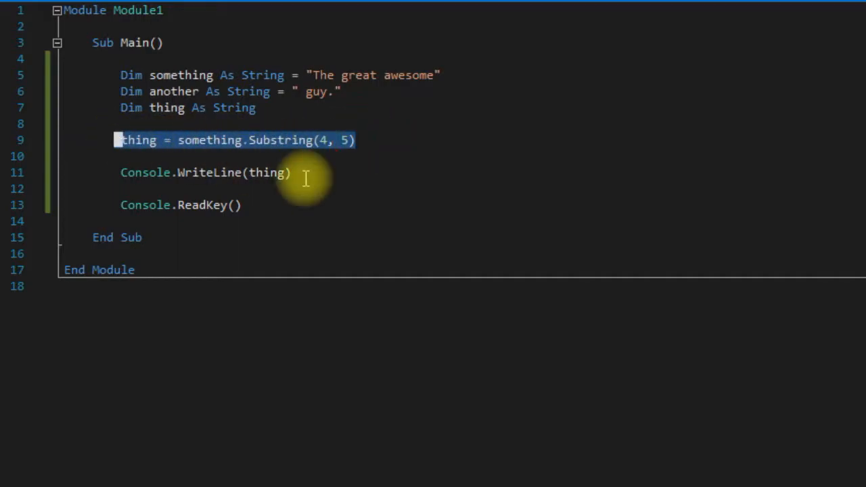
- Replace the Substring line with Console.WriteLine(something.IndexOf("r")), which prints 5
{"action": "key", "text": "Delete"}
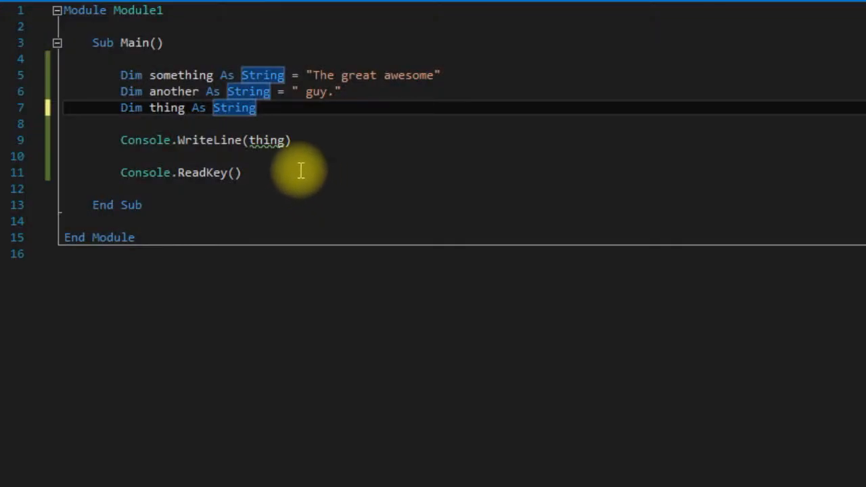
{"action": "mouse_move", "coordinate": [345, 75]}
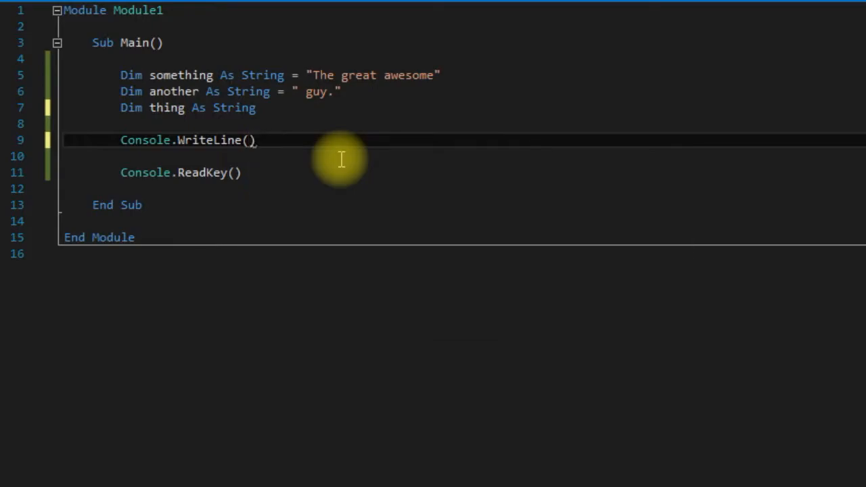
{"action": "type", "text": "something."}
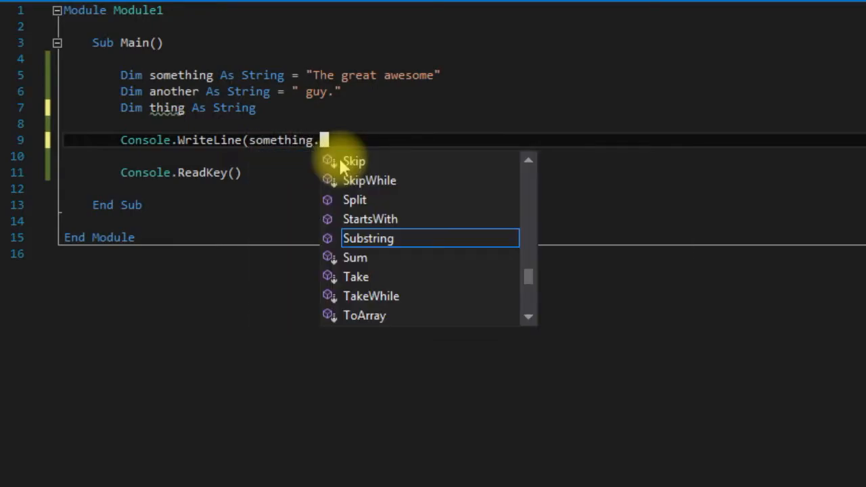
{"action": "type", "text": "IndexOf)"}
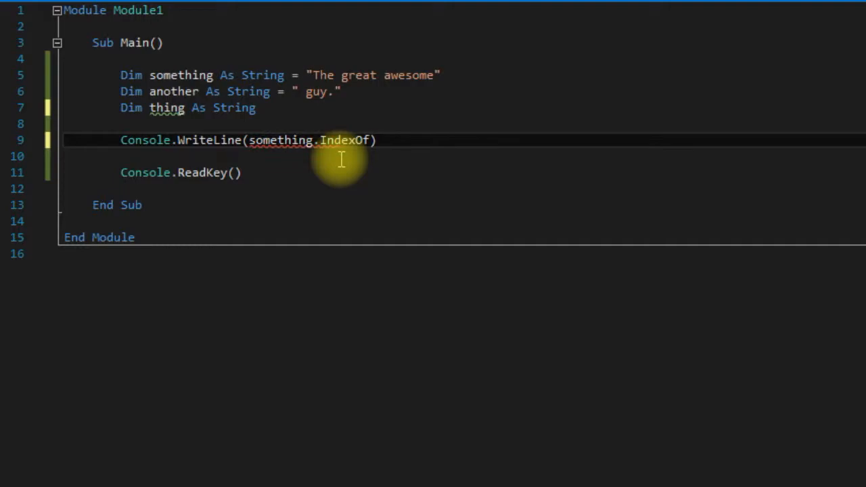
{"action": "type", "text": "(\""}
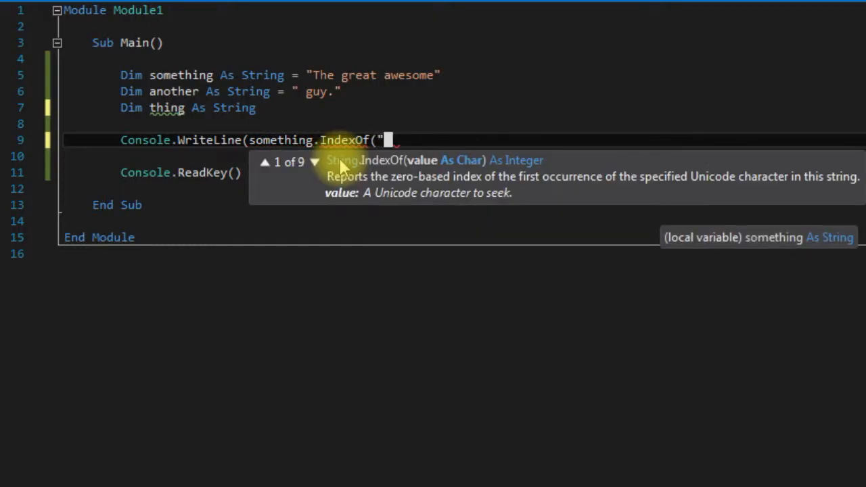
{"action": "type", "text": "r"}
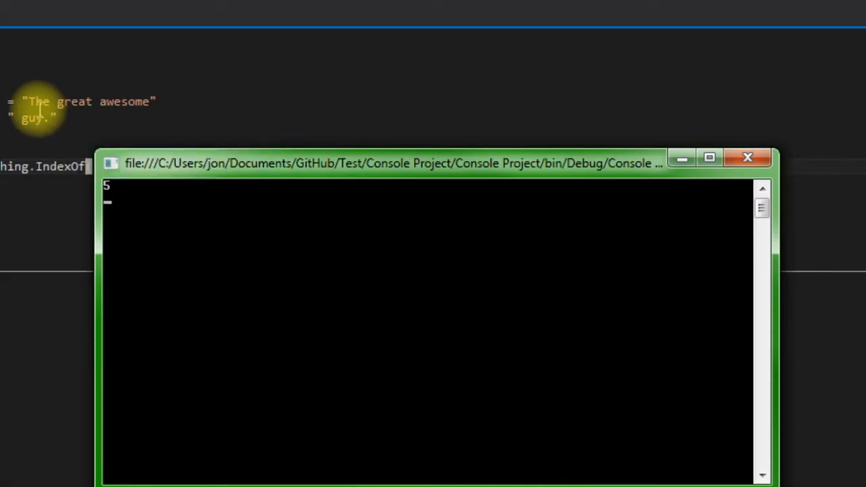
{"action": "mouse_move", "coordinate": [44, 102]}
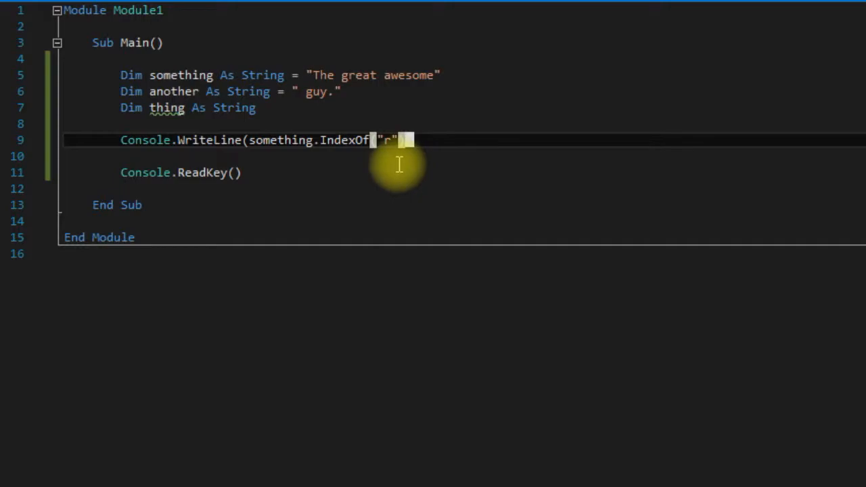
{"action": "mouse_move", "coordinate": [386, 140]}
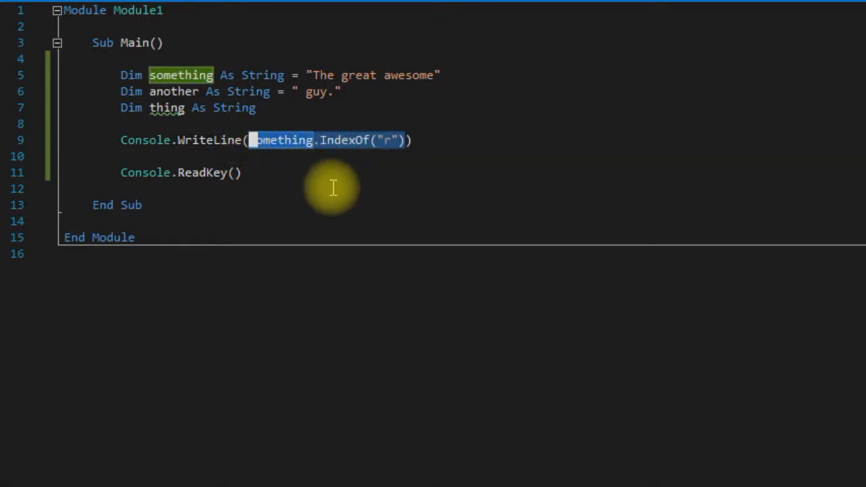
- Print LCase(something) and run, then switch to UCase and run again
{"action": "key", "text": "Delete"}
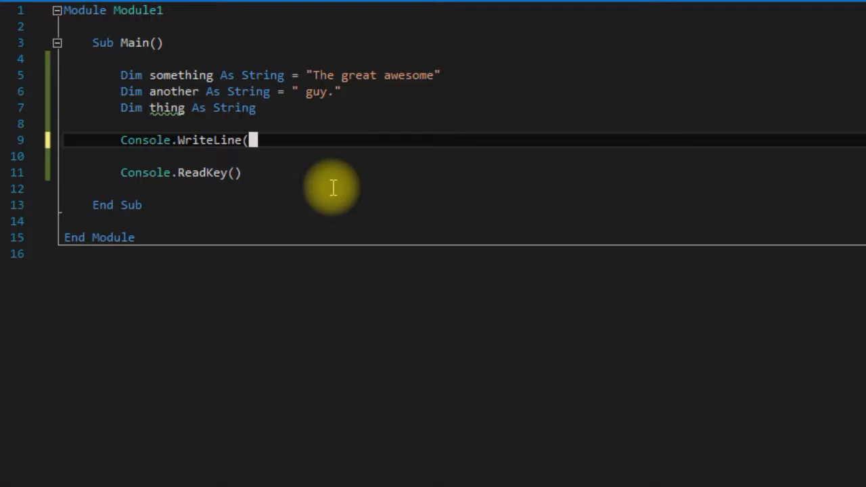
{"action": "type", "text": "L)"}
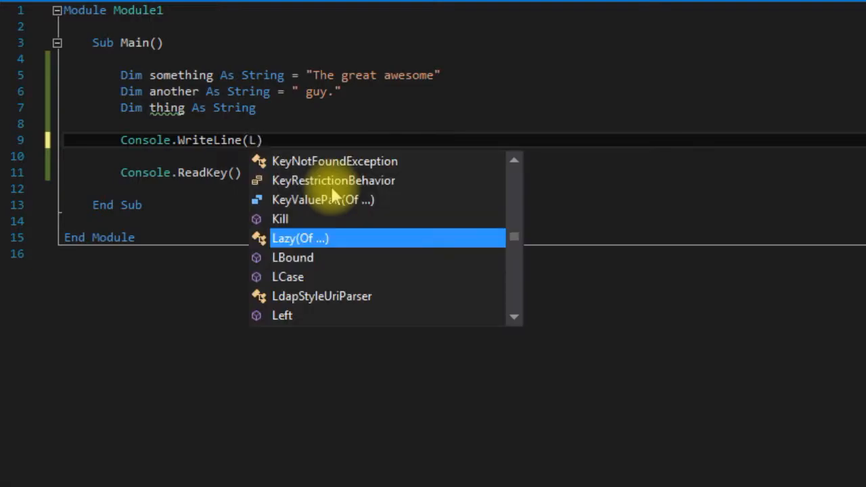
{"action": "type", "text": "Case("}
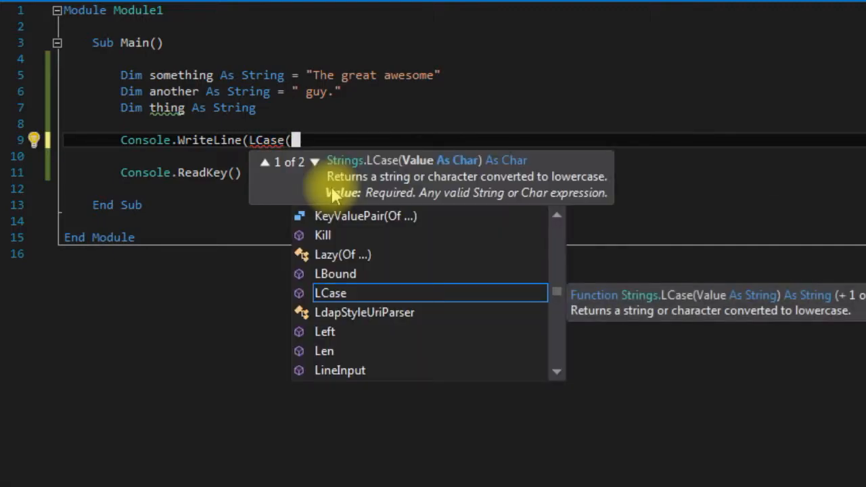
{"action": "type", "text": "somethi"}
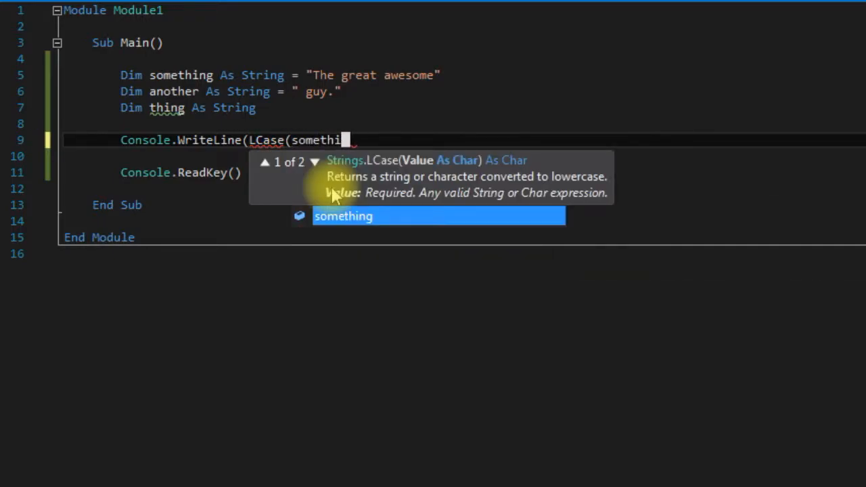
{"action": "type", "text": "ng)"}
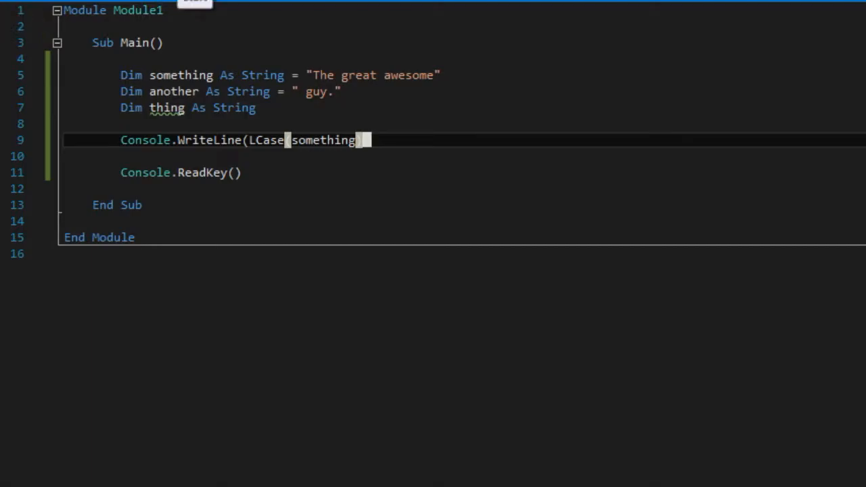
{"action": "key", "text": "F5"}
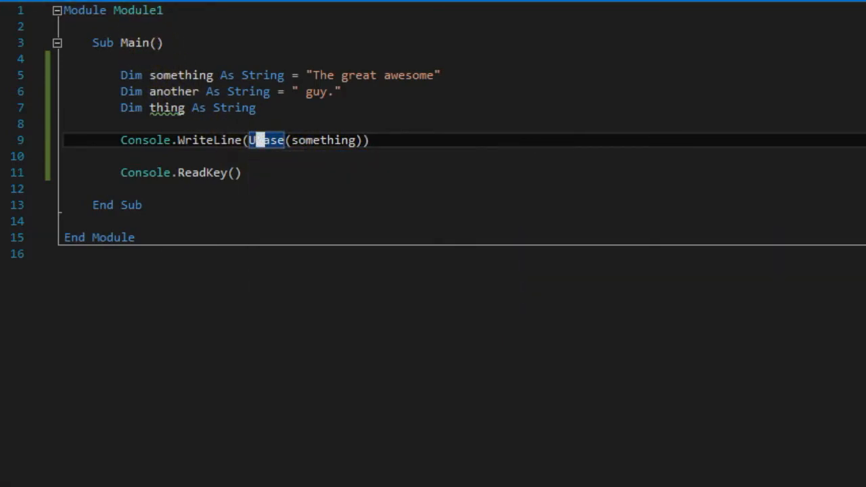
{"action": "key", "text": "F5"}
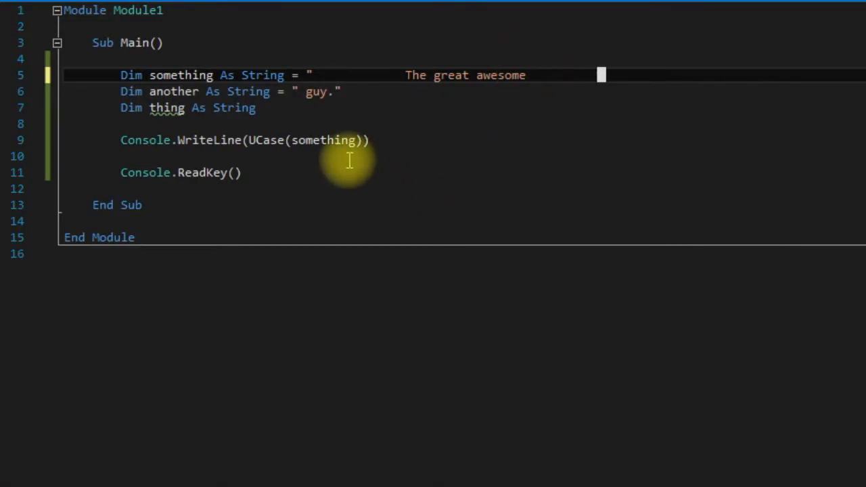
- Replace UCase with RTrim(something) and run, then switch to LTrim and run
{"action": "double_click", "coordinate": [325, 140]}
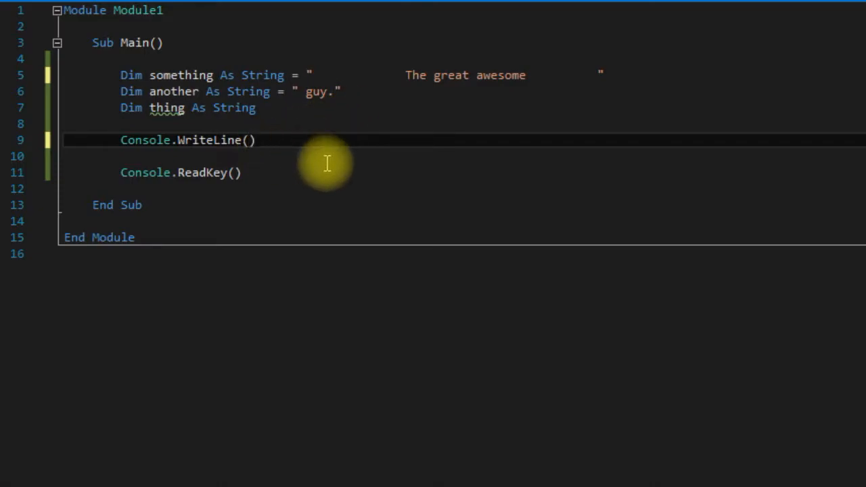
{"action": "type", "text": "RTrim("}
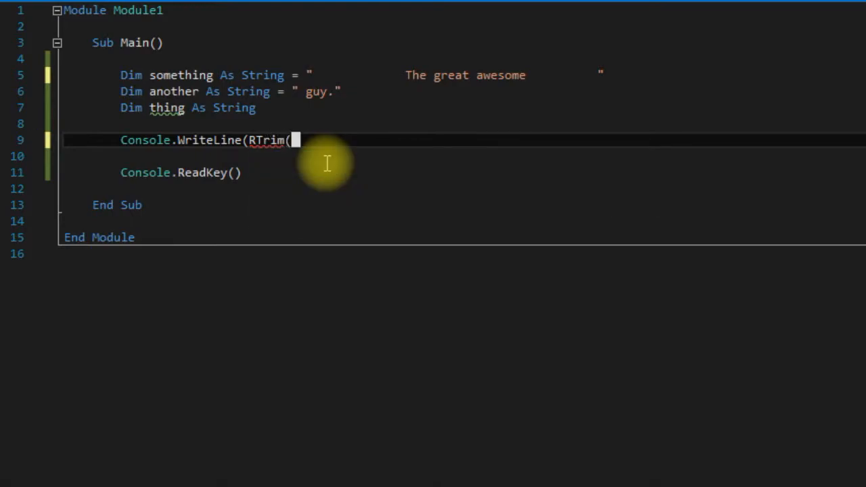
{"action": "type", "text": "something)"}
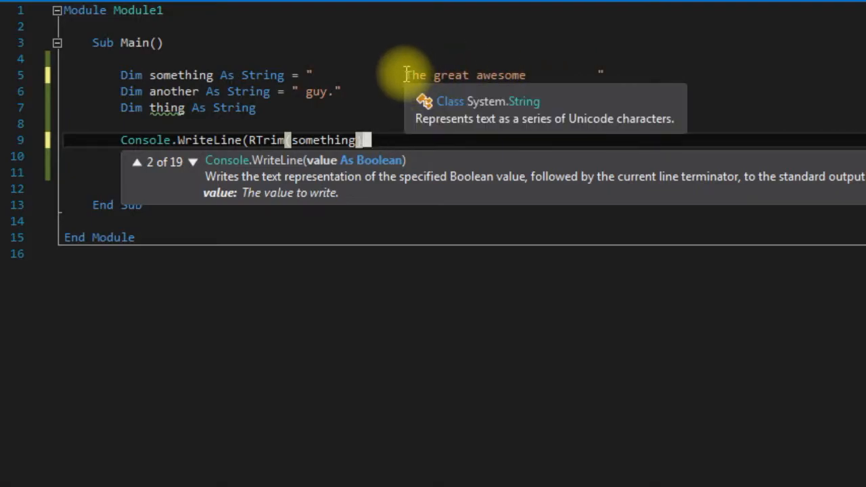
{"action": "mouse_move", "coordinate": [311, 132]}
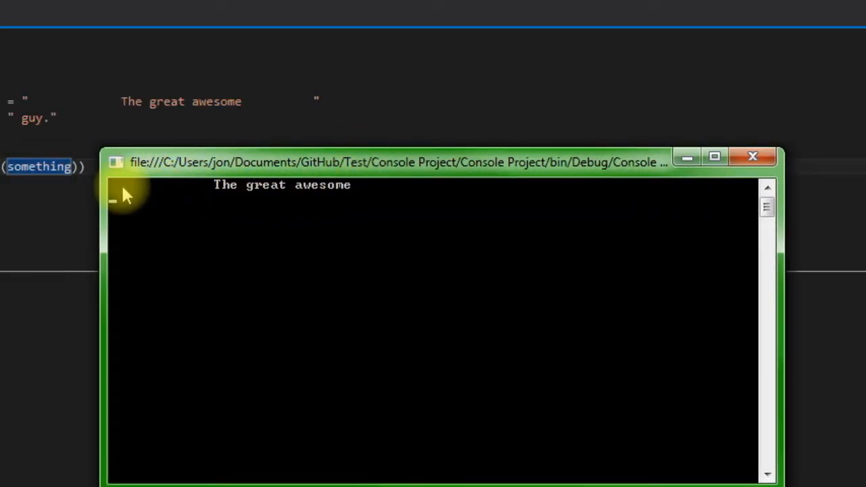
{"action": "mouse_move", "coordinate": [379, 193]}
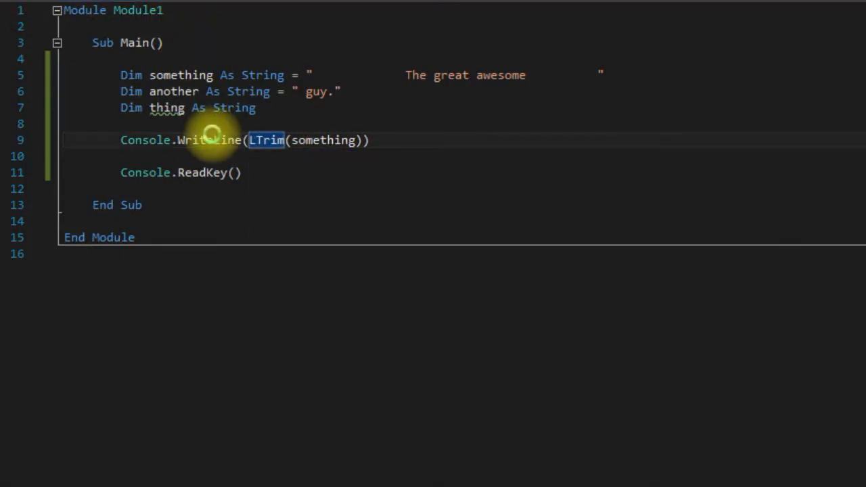
{"action": "key", "text": "F5"}
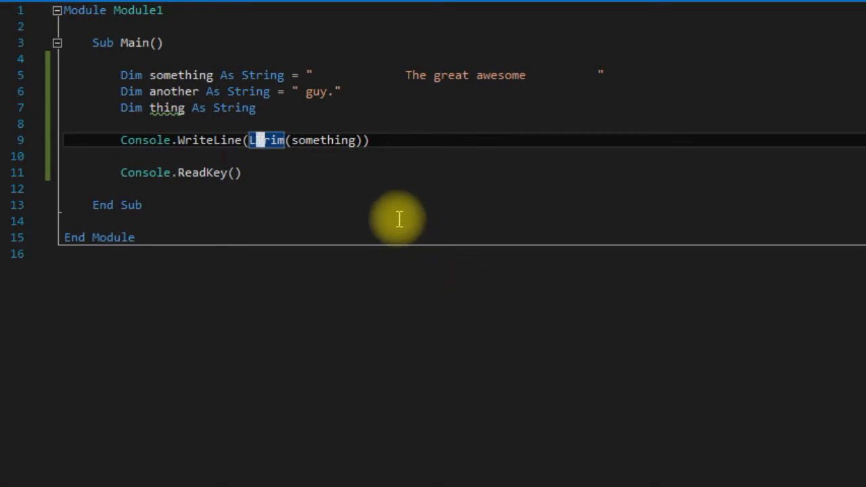
{"action": "mouse_move", "coordinate": [337, 65]}
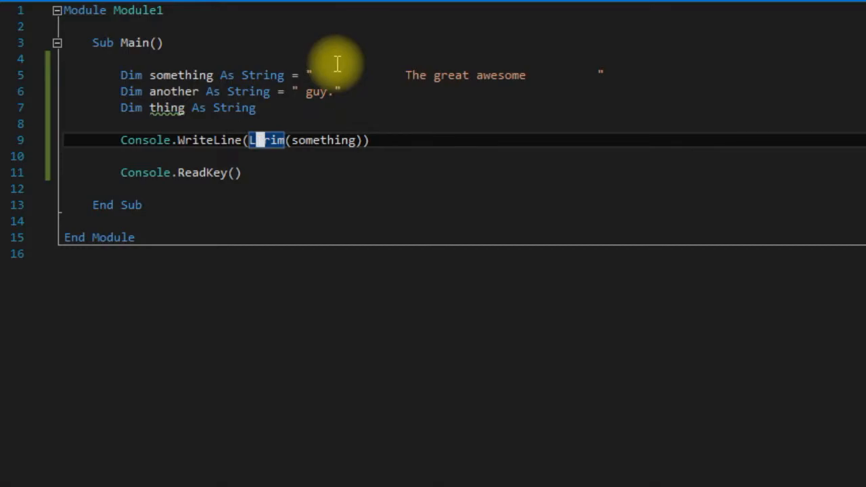
{"action": "mouse_move", "coordinate": [240, 183]}
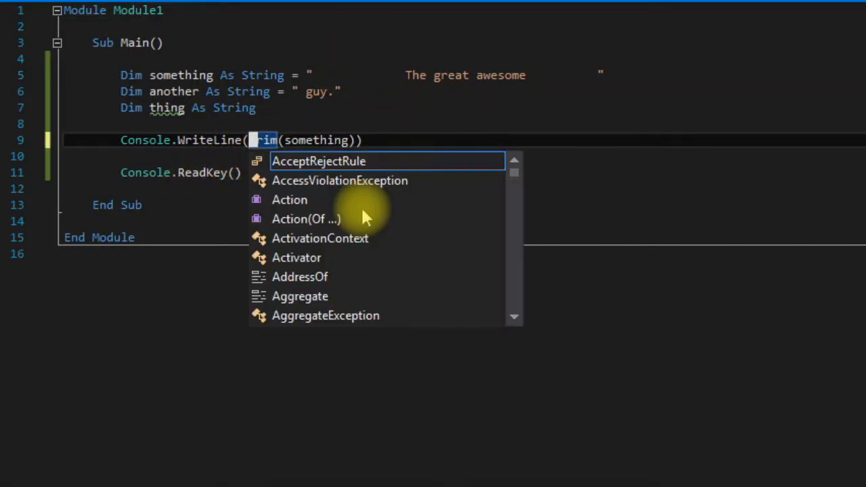
{"action": "mouse_move", "coordinate": [366, 210]}
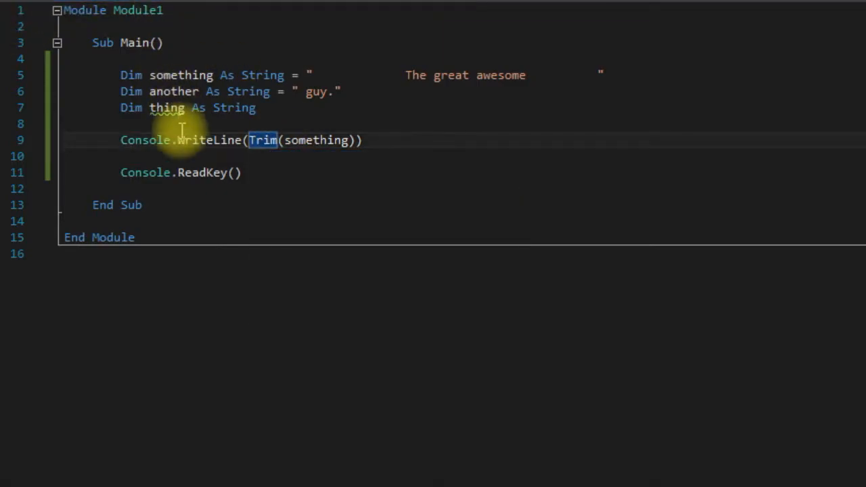
- Switch to Trim(something) and run, printing 'The great awesome' without padding
{"action": "key", "text": "F5"}
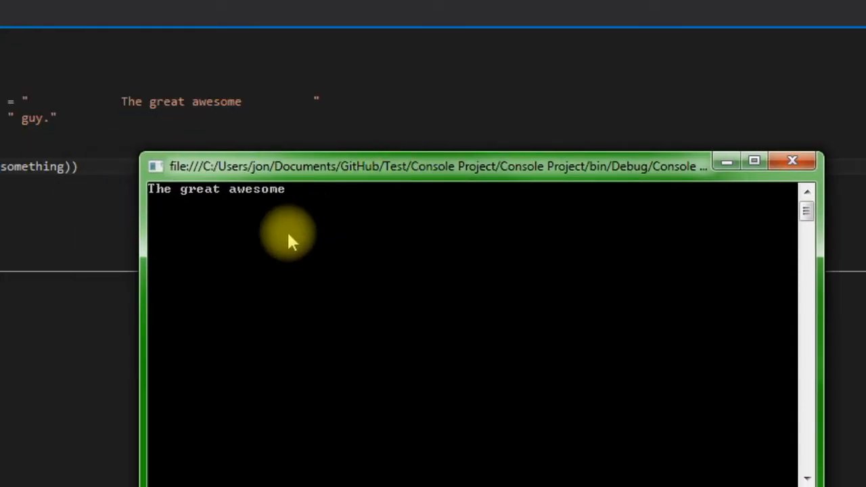
{"action": "mouse_move", "coordinate": [262, 225]}
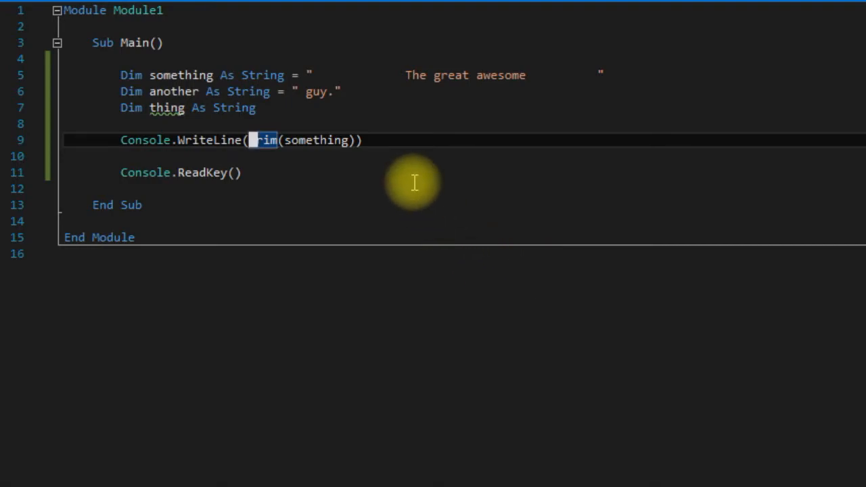
{"action": "mouse_move", "coordinate": [343, 228]}
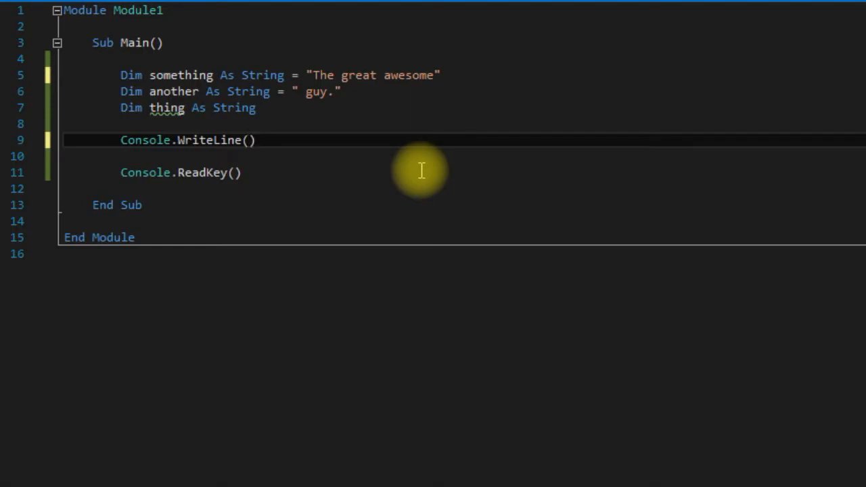
- Print something.Replace("e", "a") and run it, producing 'Tha graat awasoma'
{"action": "type", "text": "something.Replace"}
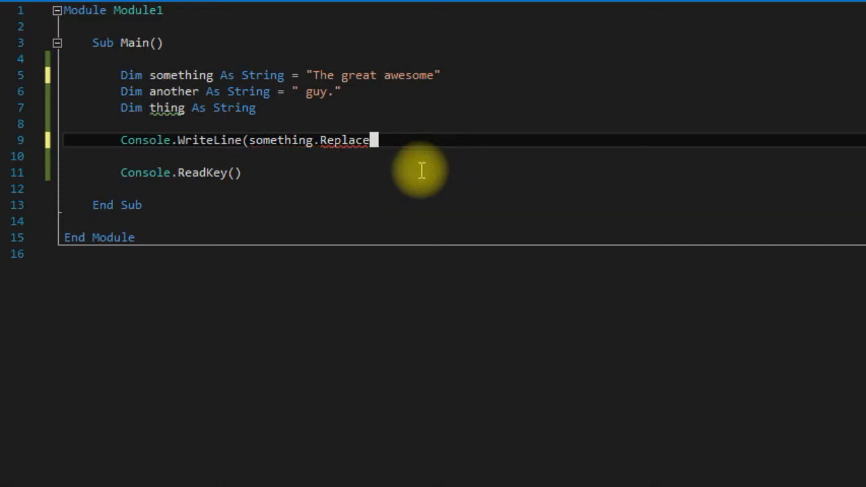
{"action": "type", "text": "(\""}
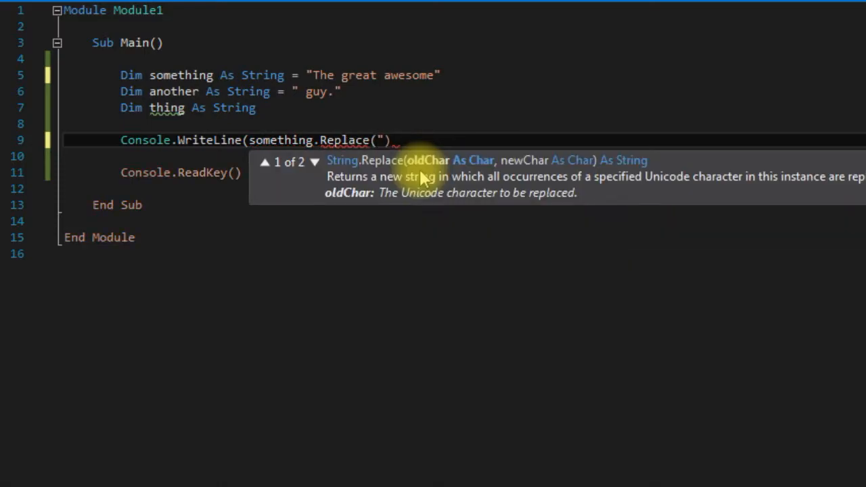
{"action": "type", "text": "e\", \"a\""}
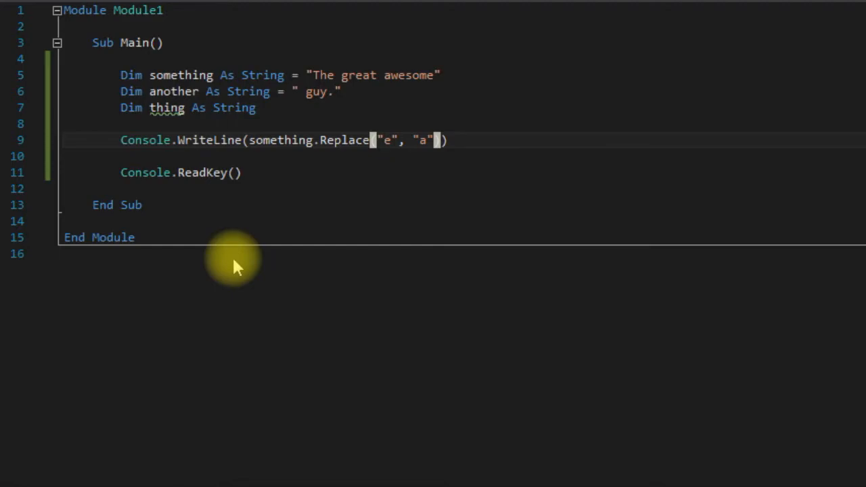
{"action": "key", "text": "F5"}
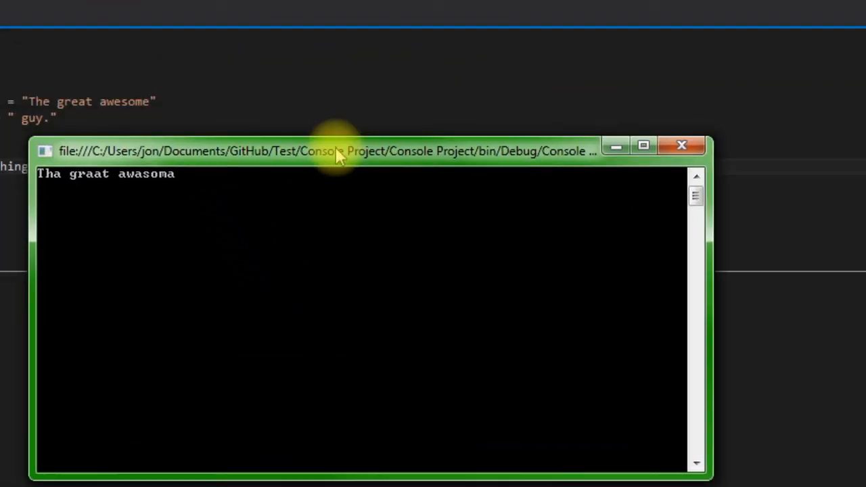
{"action": "mouse_move", "coordinate": [58, 182]}
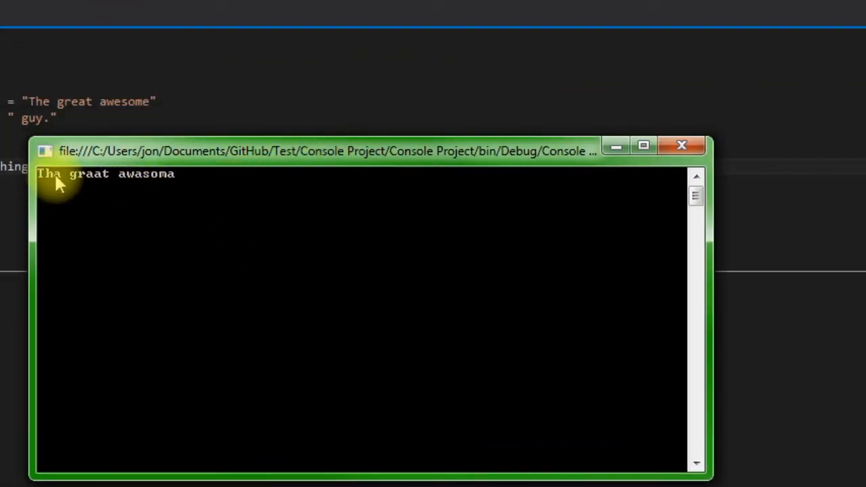
{"action": "mouse_move", "coordinate": [142, 188]}
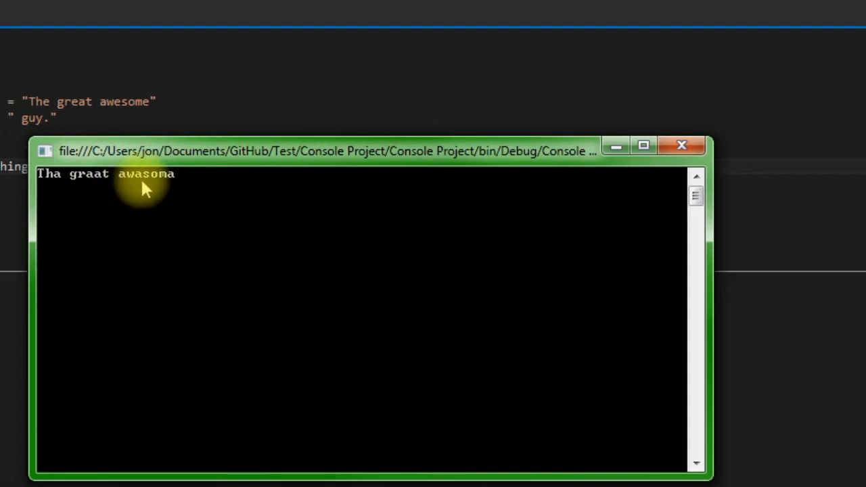
{"action": "mouse_move", "coordinate": [220, 318]}
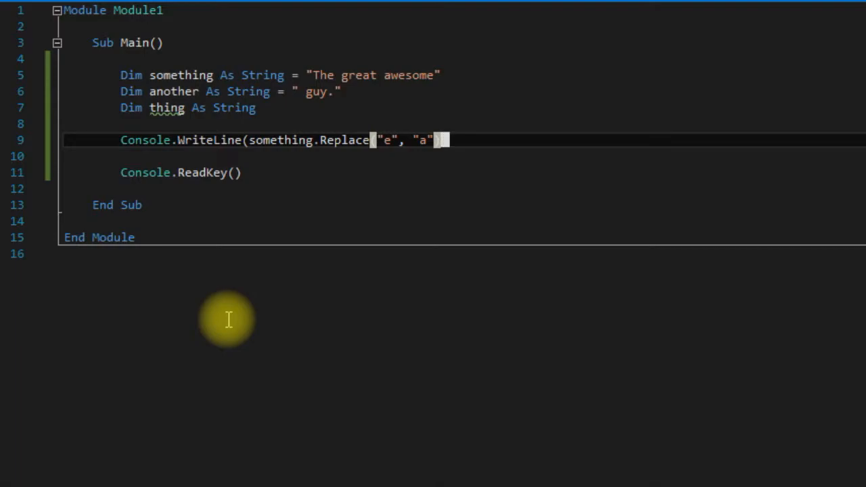
{"action": "mouse_move", "coordinate": [235, 332]}
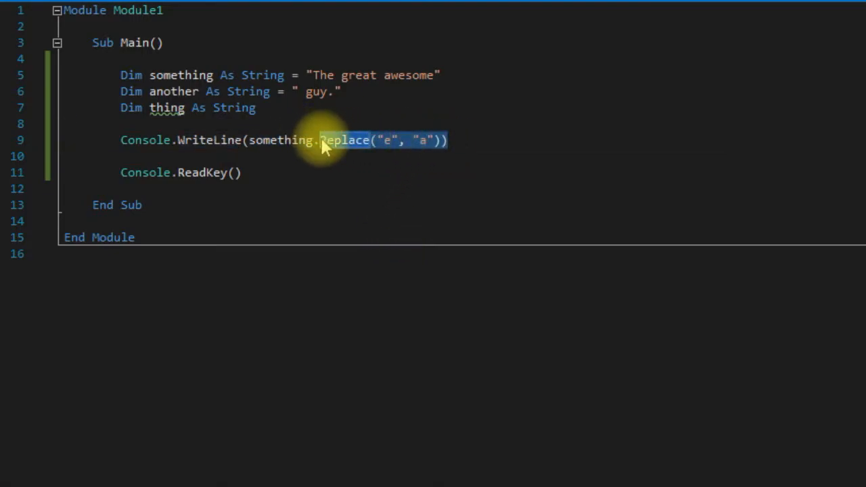
- On line 9, replace the Replace call with something.Insert(3, " very")
{"action": "key", "text": "Delete"}
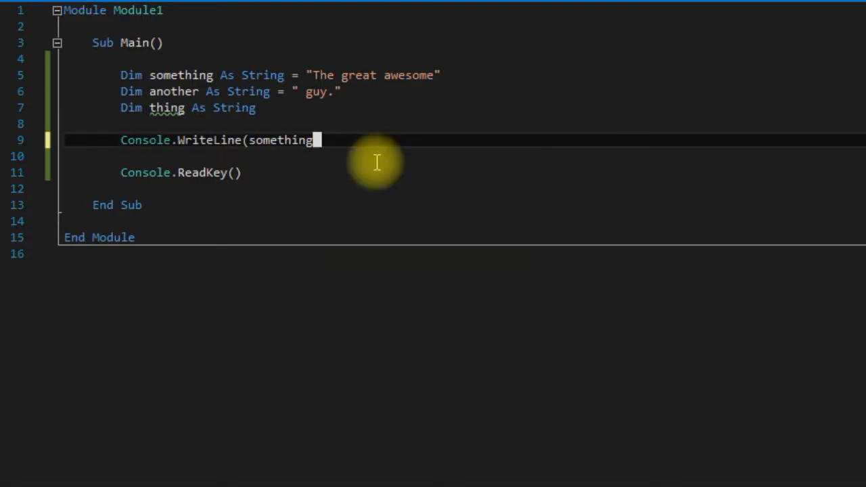
{"action": "double_click", "coordinate": [281, 141]}
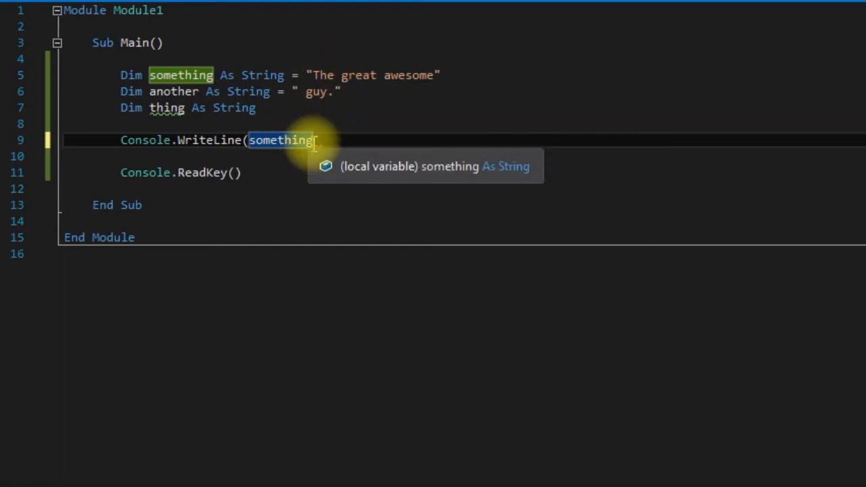
{"action": "mouse_move", "coordinate": [359, 144]}
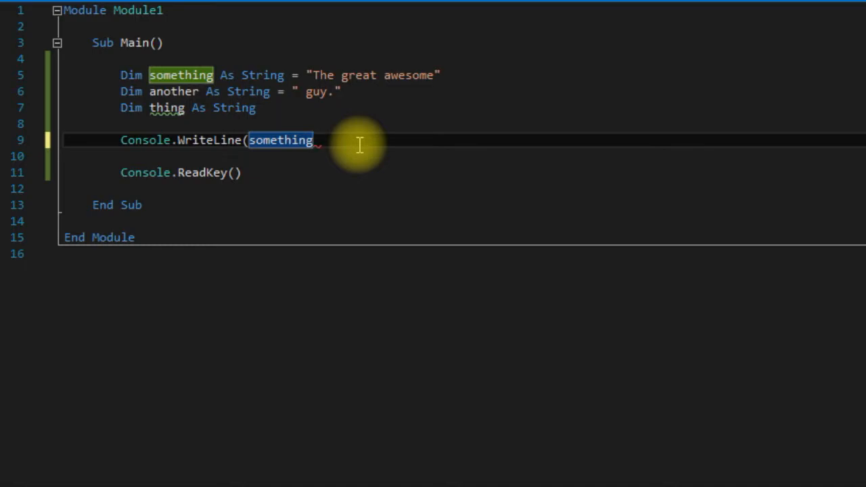
{"action": "type", "text": "."}
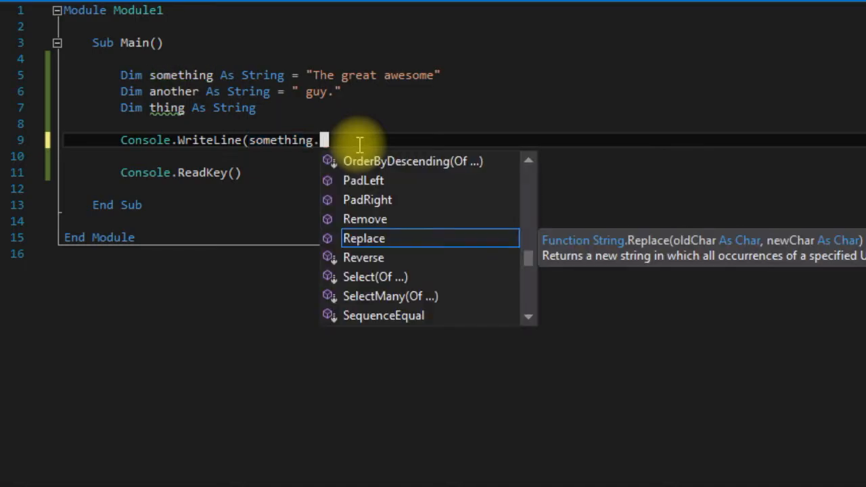
{"action": "type", "text": "Insert"}
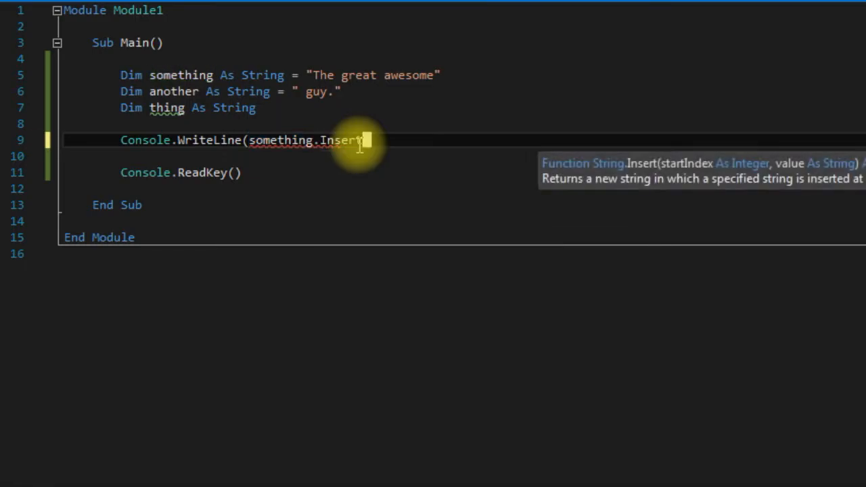
{"action": "type", "text": "("}
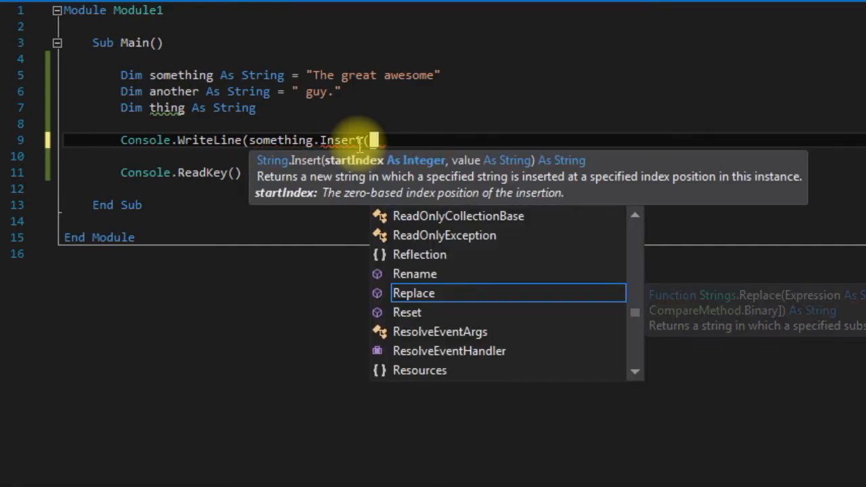
{"action": "type", "text": "\"\""}
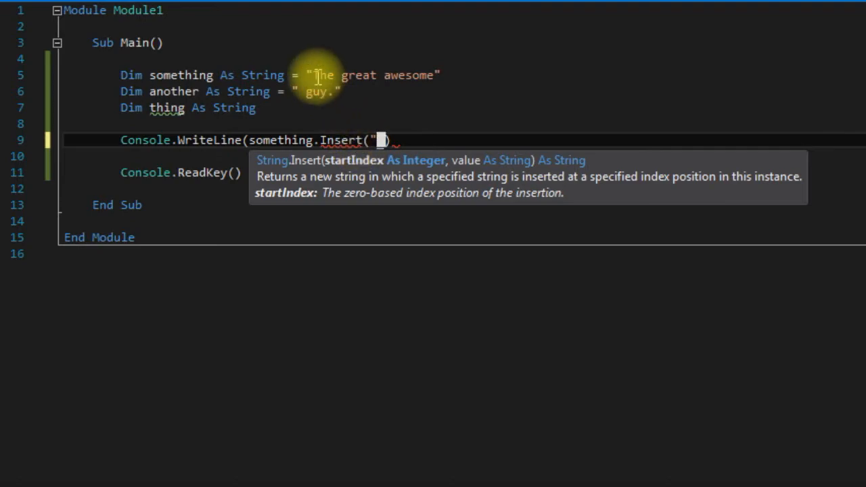
{"action": "mouse_move", "coordinate": [332, 74]}
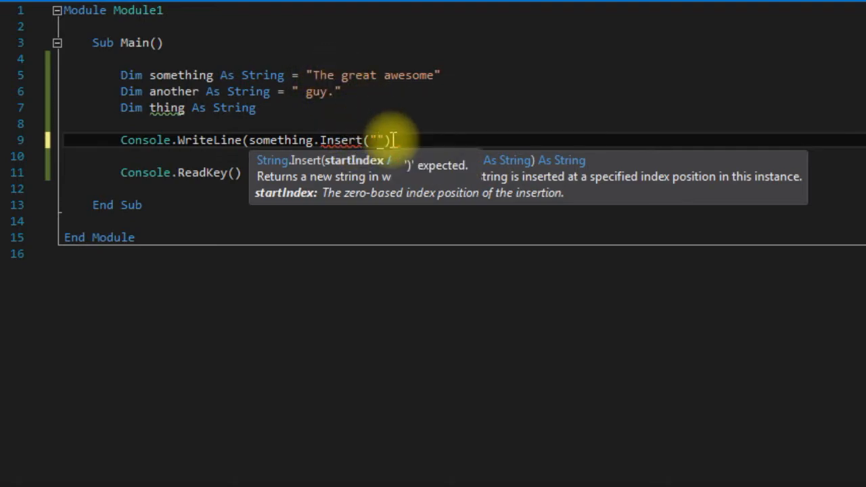
{"action": "key", "text": "Backspace"}
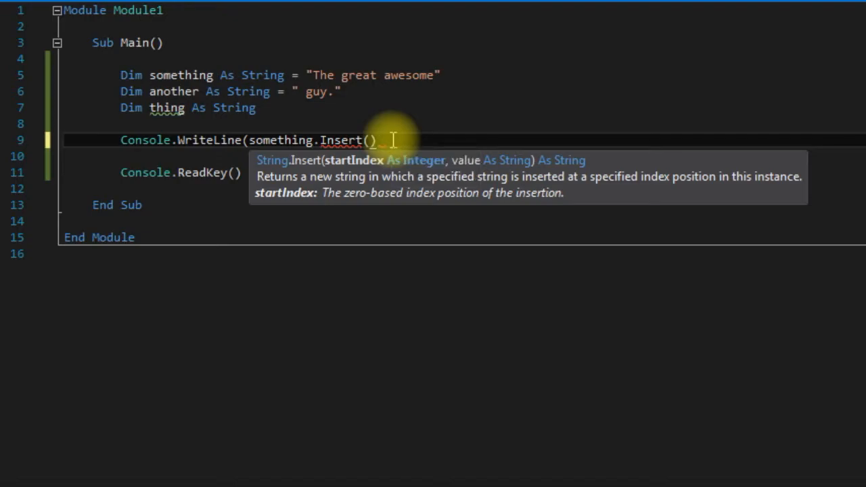
{"action": "type", "text": "3,"}
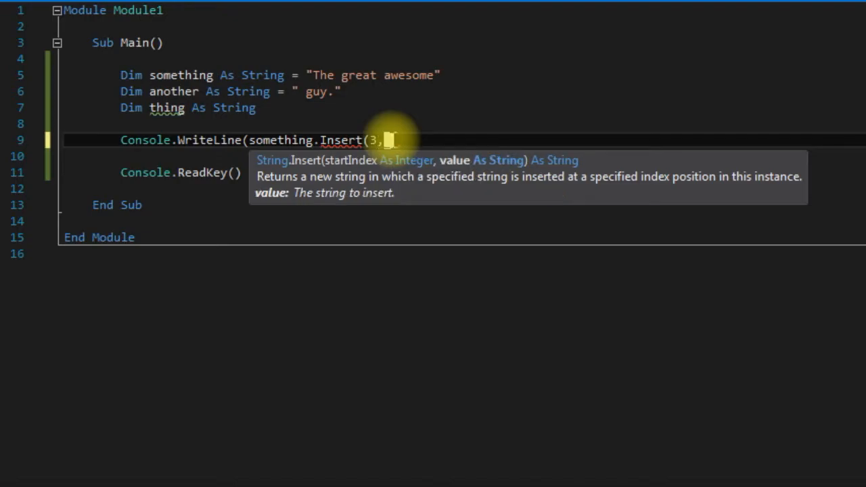
{"action": "type", "text": "\" ver)"}
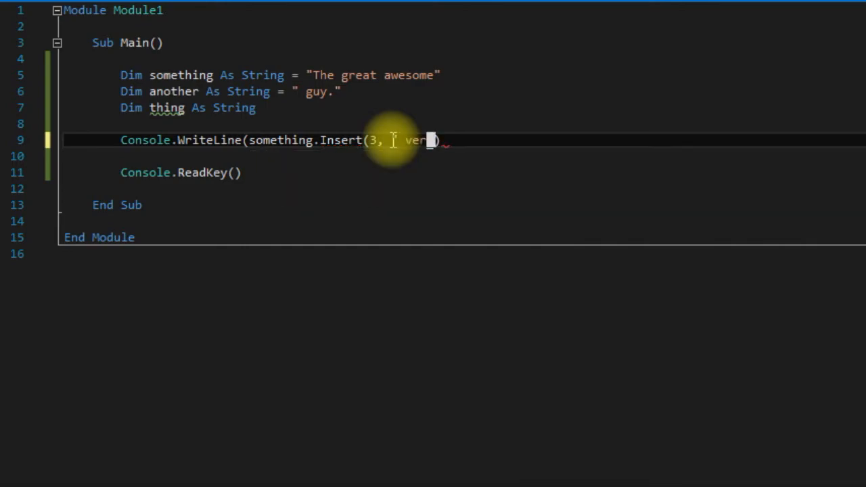
{"action": "type", "text": "y\""}
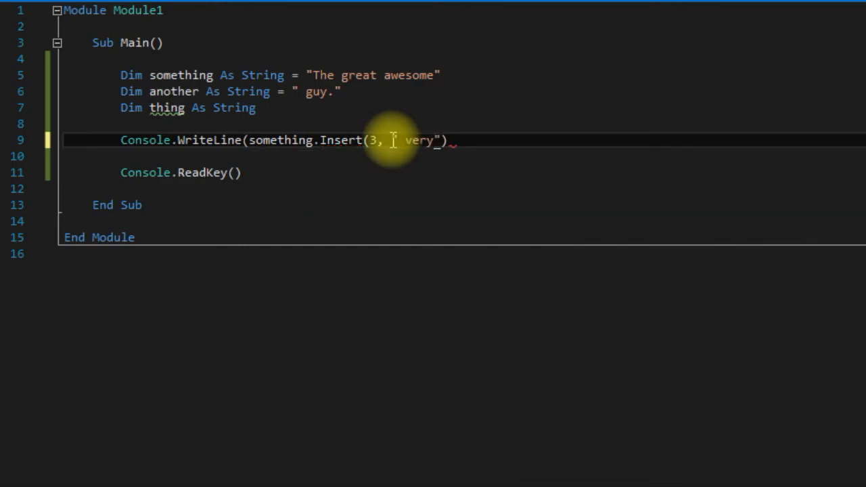
{"action": "type", "text": "("}
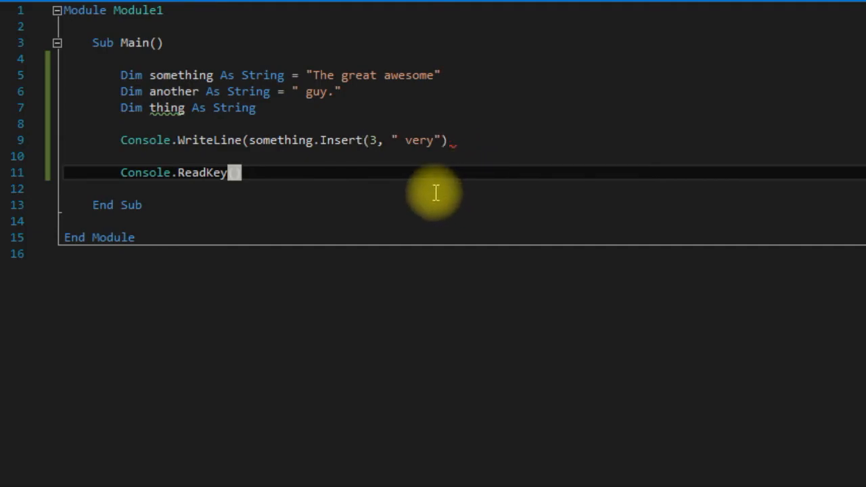
{"action": "mouse_move", "coordinate": [431, 189]}
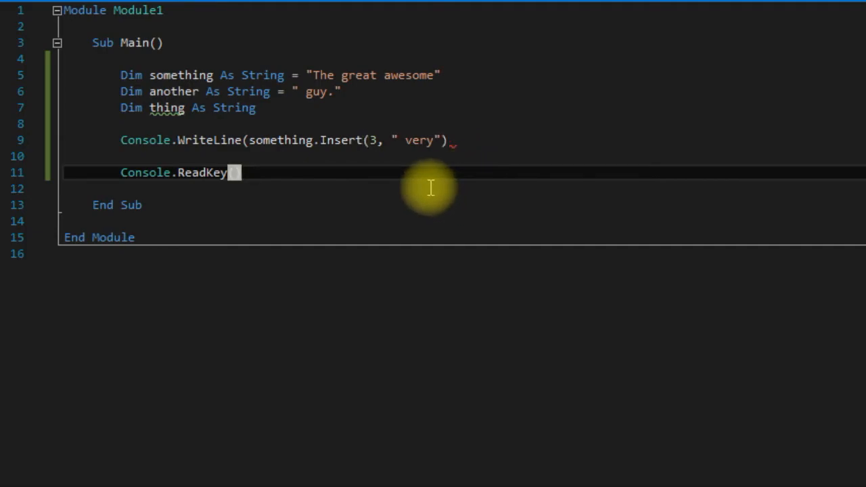
{"action": "mouse_move", "coordinate": [437, 152]}
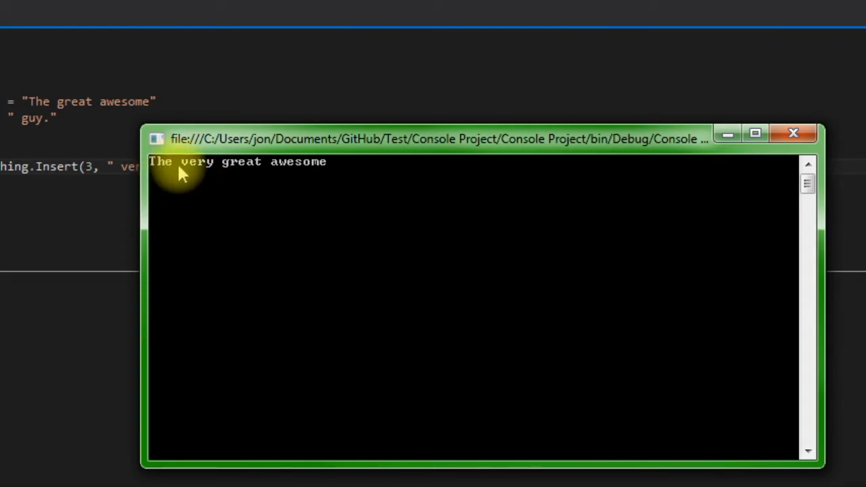
{"action": "mouse_move", "coordinate": [342, 240]}
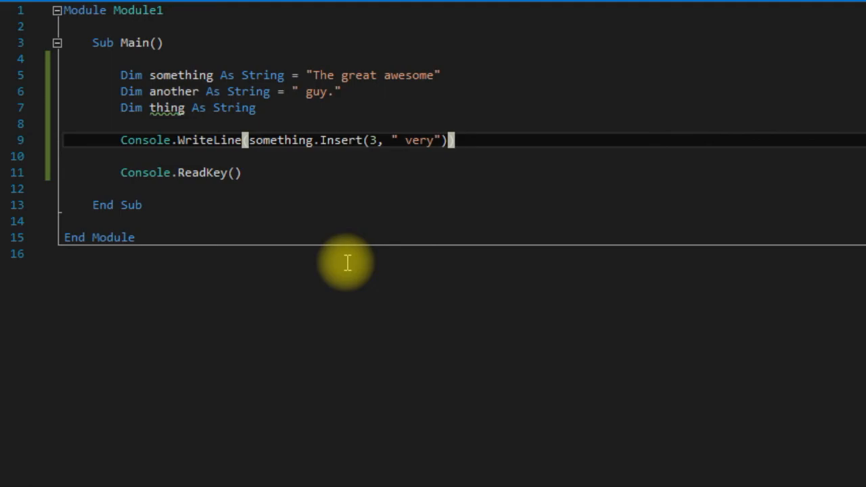
- Move to the end of line 9 to add WriteLine's missing closing parenthesis
{"action": "key", "text": "Right"}
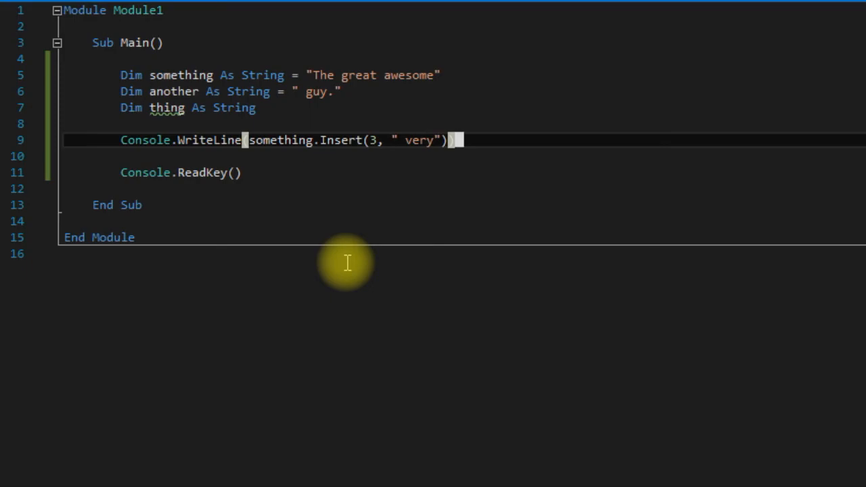